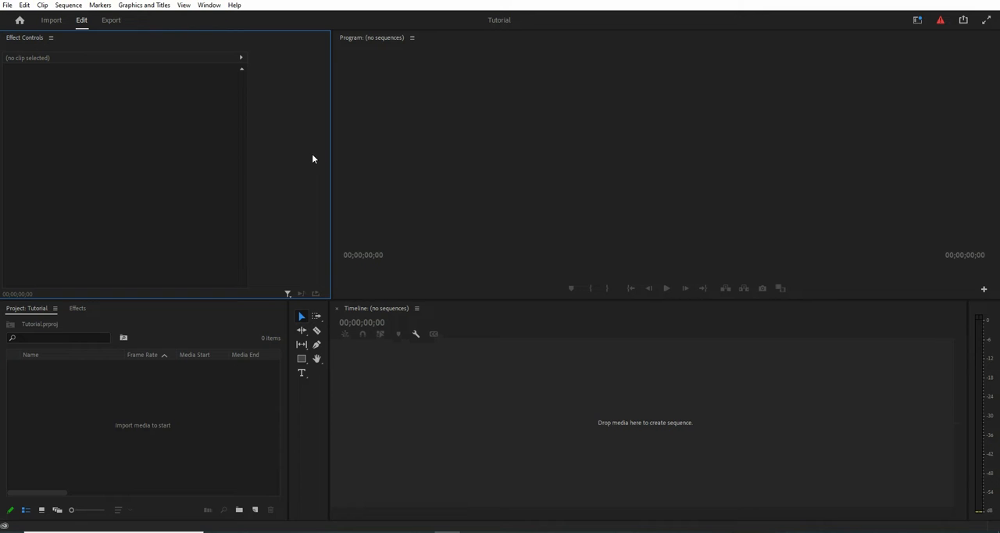
- Open the Storyboard Maker extension panel from Window > Extensions
click(209, 7)
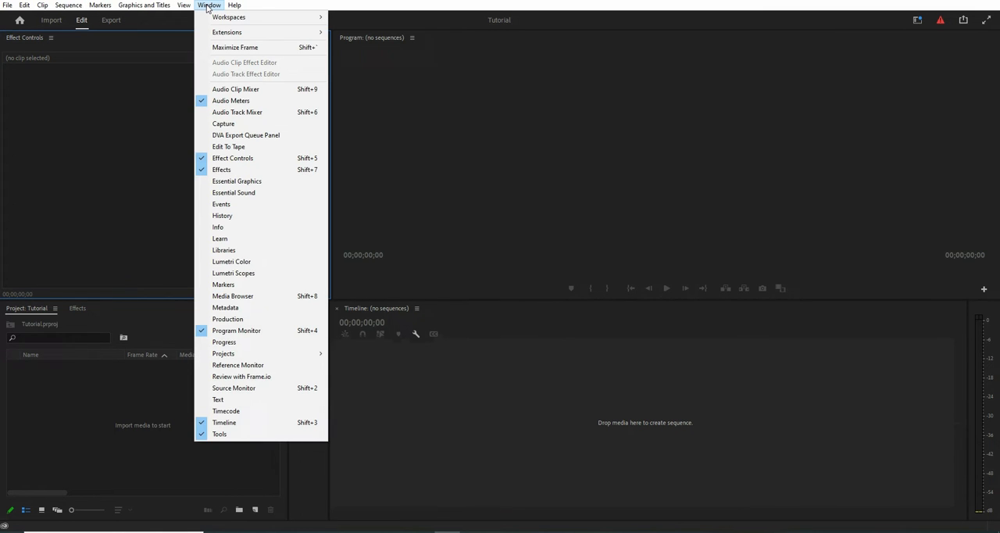
mouse_move(227, 31)
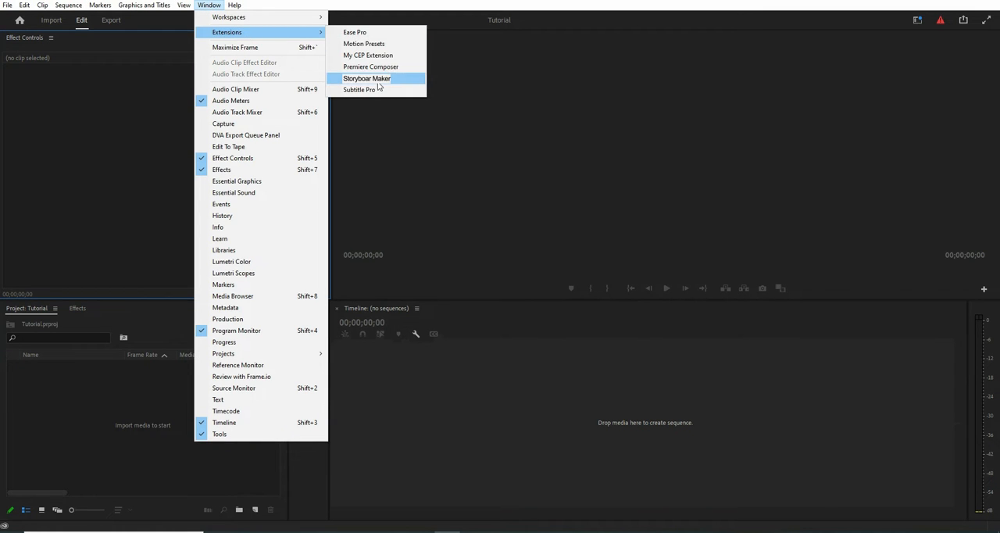
click(367, 78)
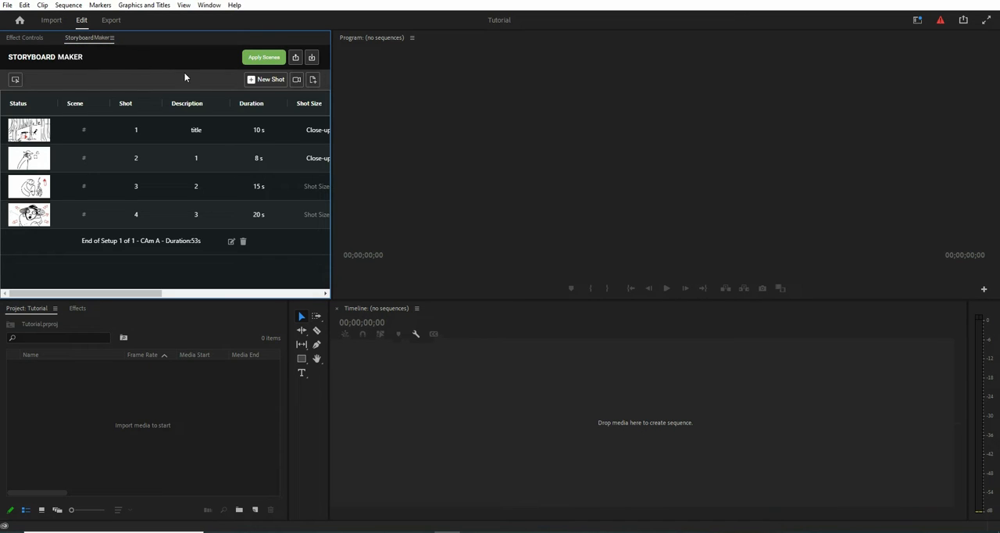
- Create a new storyboard project named 'Tut', confirming it replaces the old one
click(313, 78)
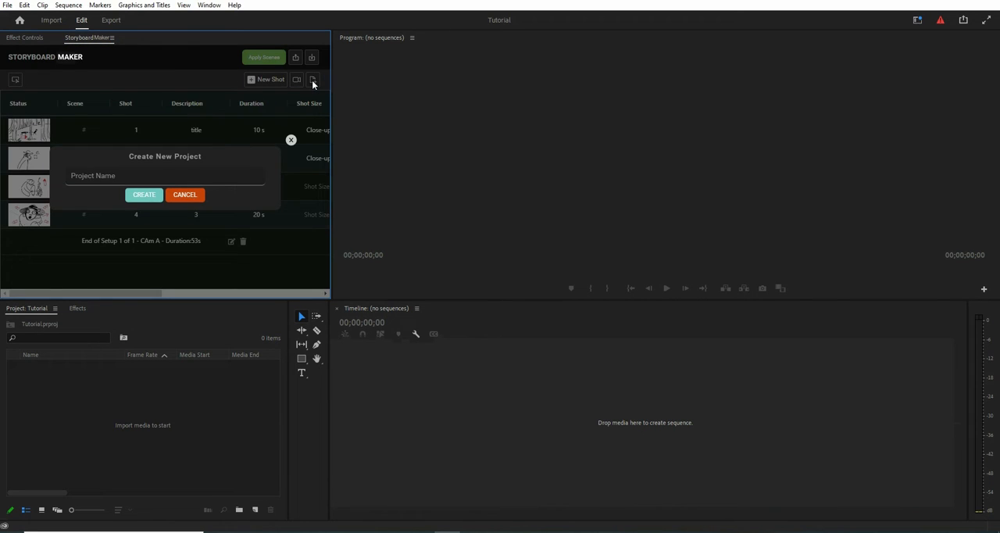
text(Tut)
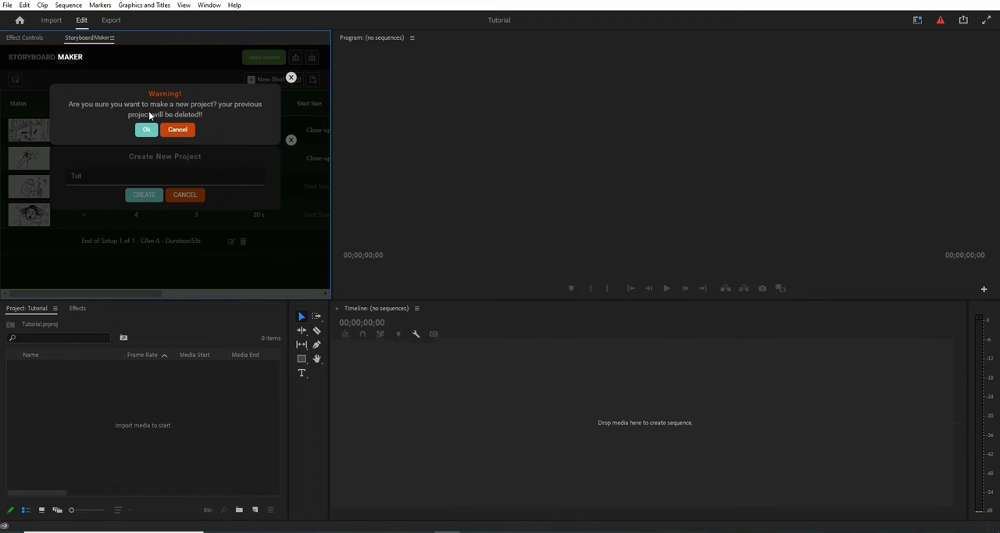
click(147, 128)
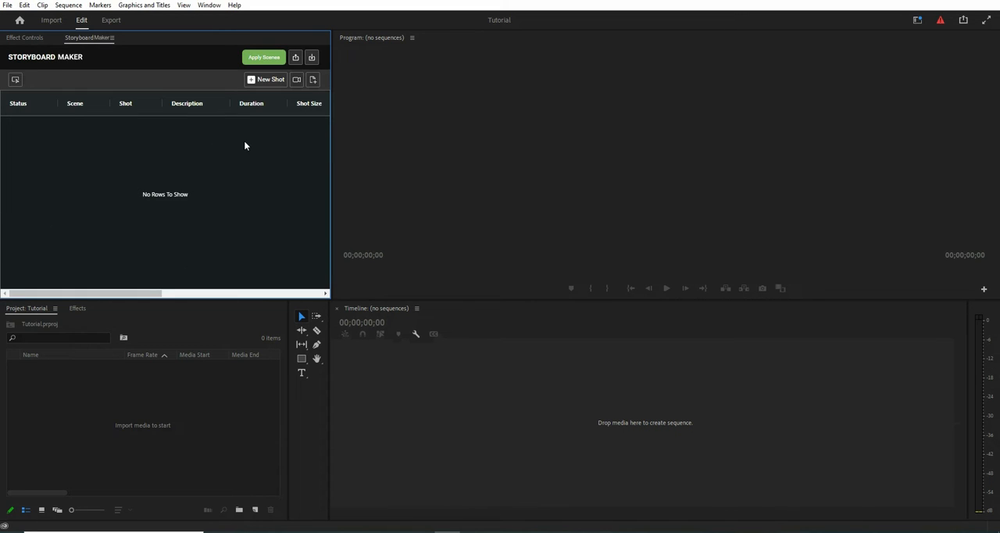
- Start a new shot described 'Title' with Close-up shot size and eye-level shot type
click(267, 78)
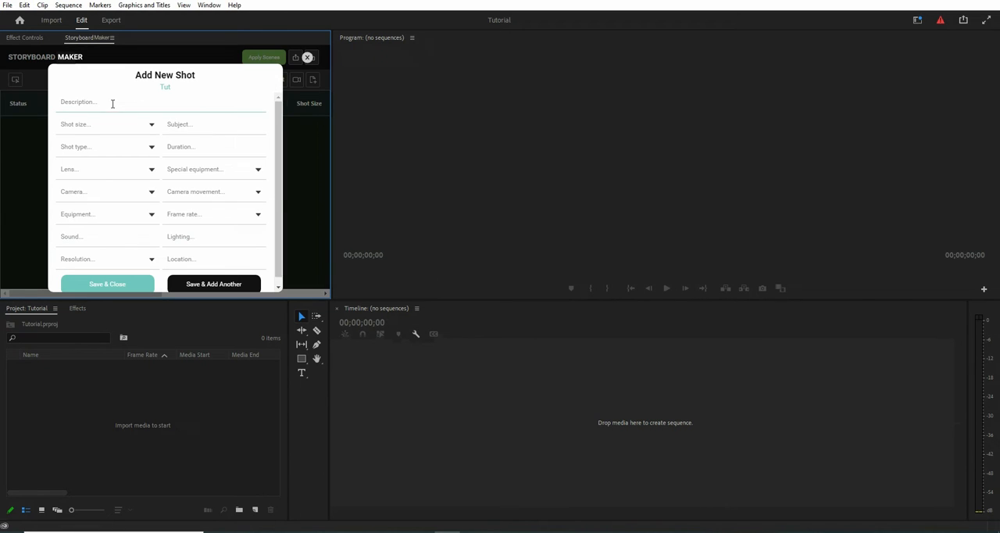
text(Title)
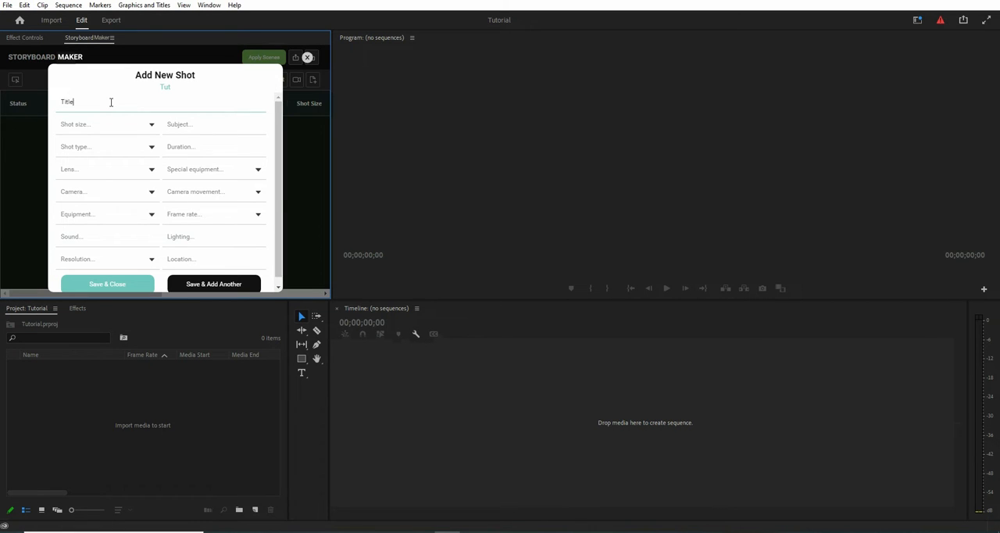
click(106, 123)
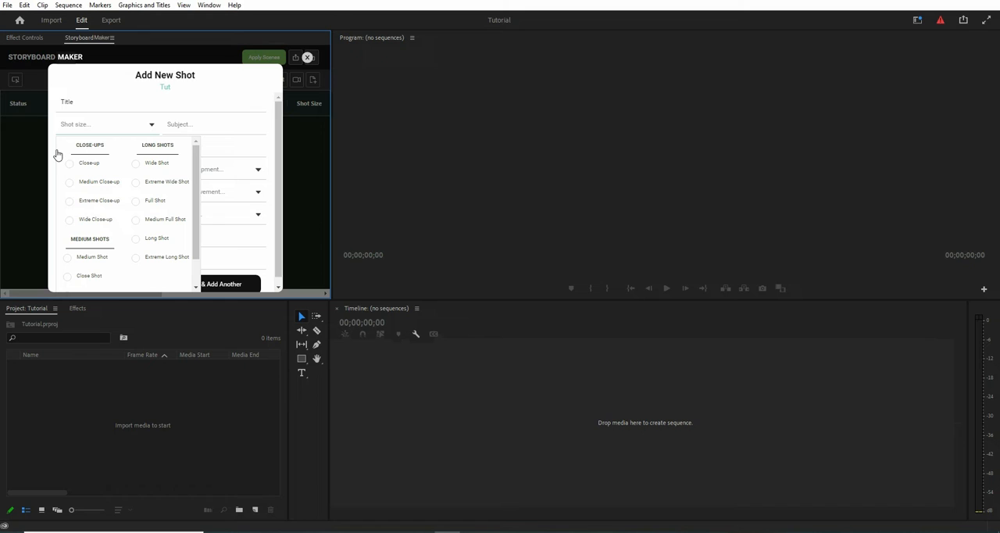
click(68, 163)
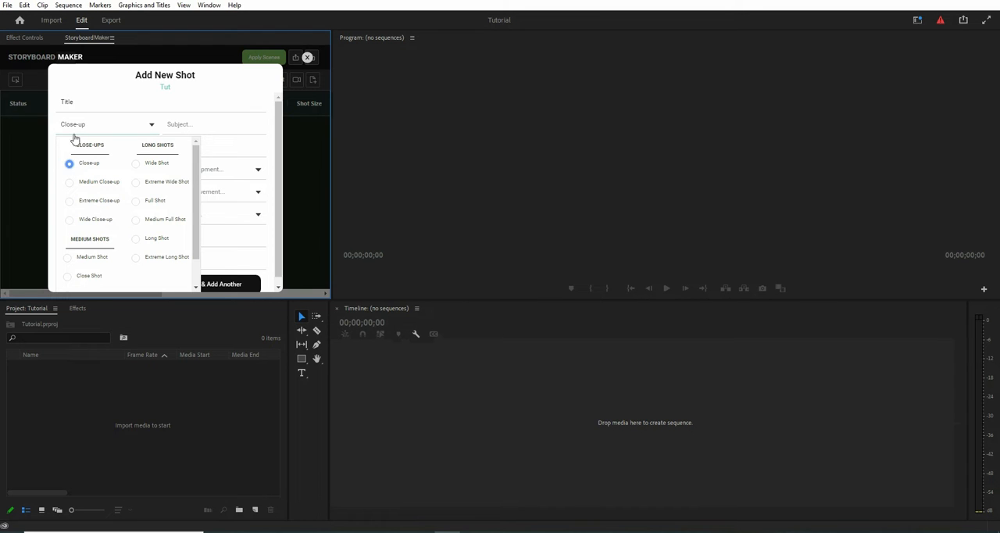
mouse_move(150, 128)
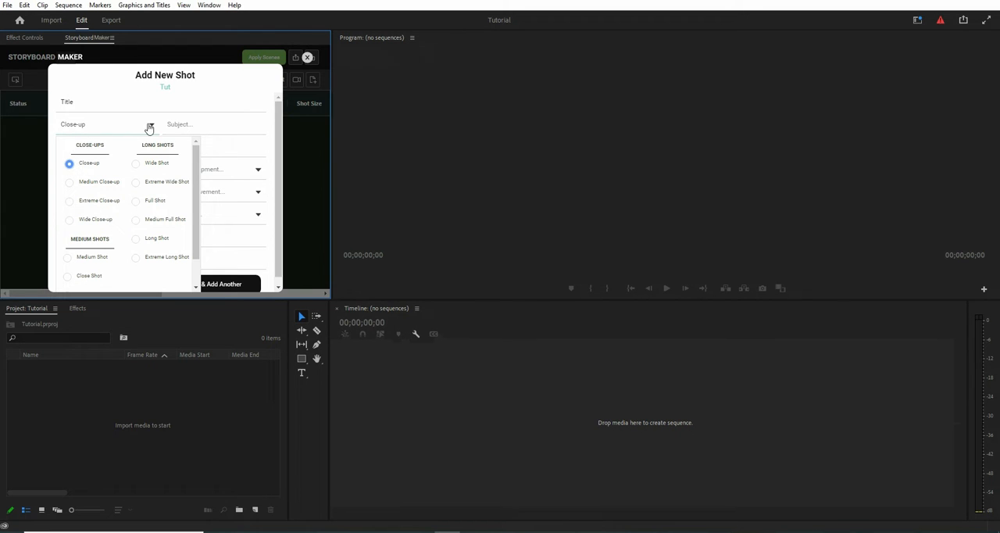
click(89, 163)
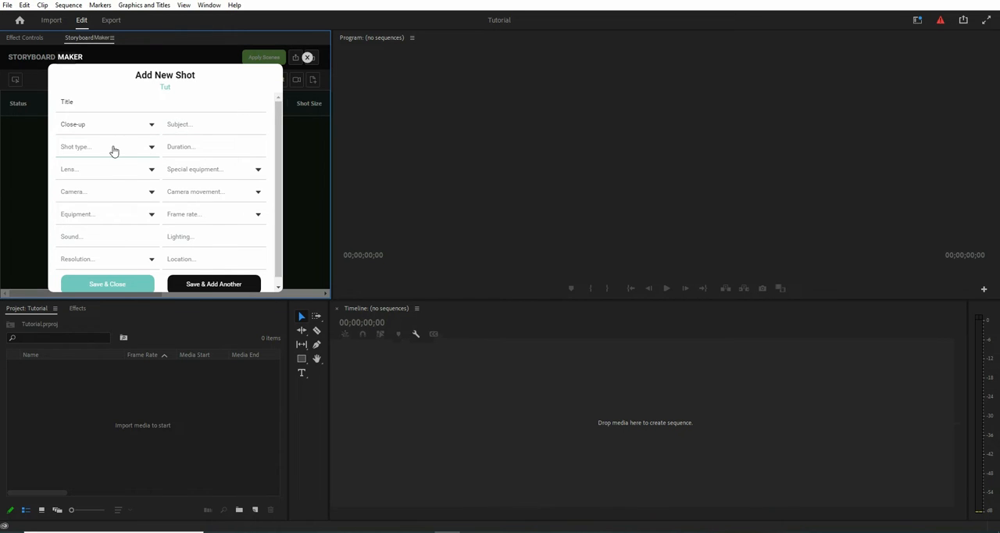
click(106, 145)
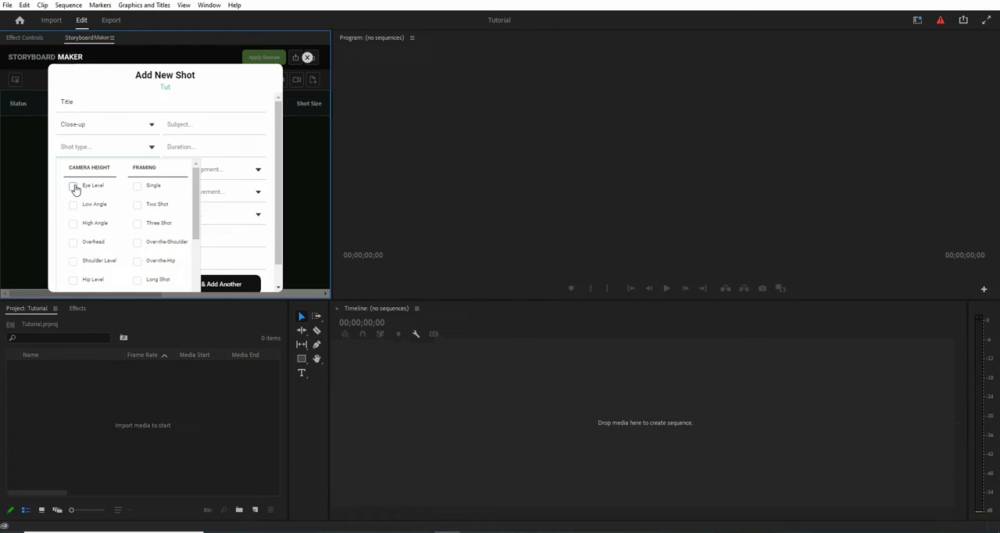
scroll(down, 3)
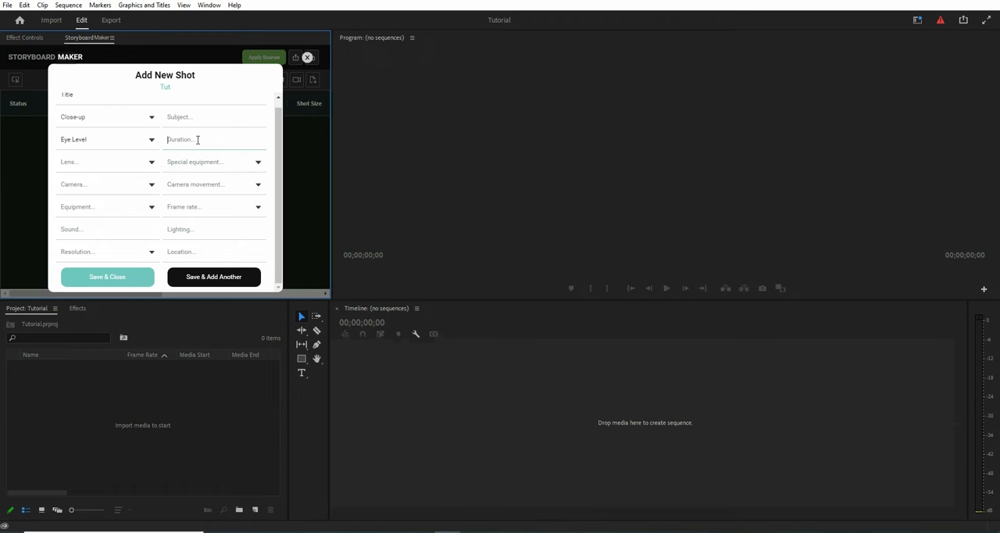
- Give the shot 10 seconds, Normal lens, Static movement, camera A, and save it
text(10)
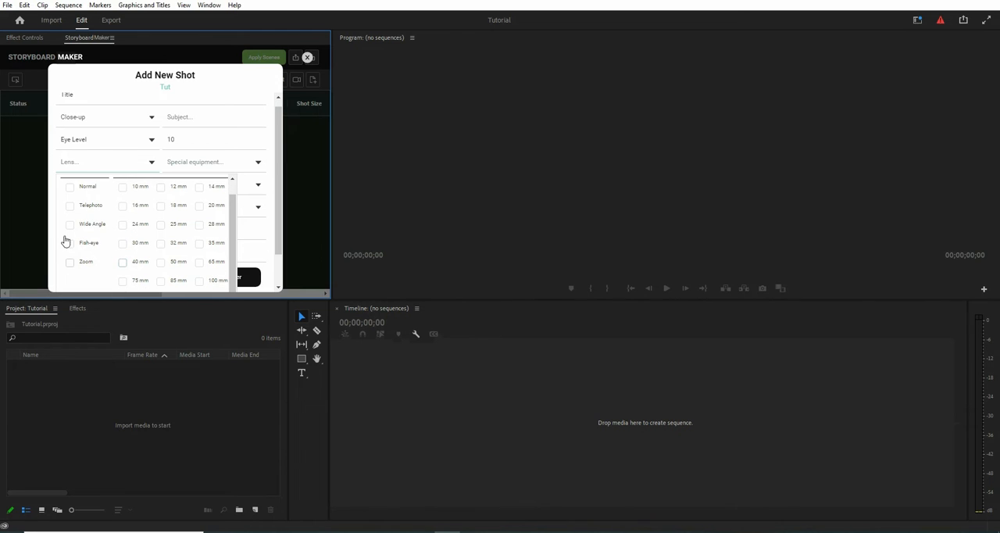
click(69, 186)
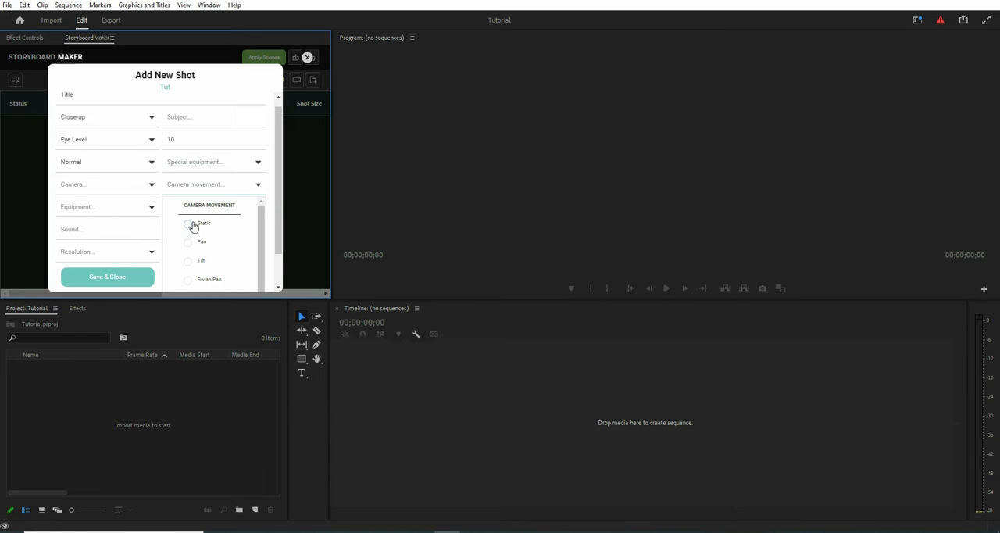
click(187, 224)
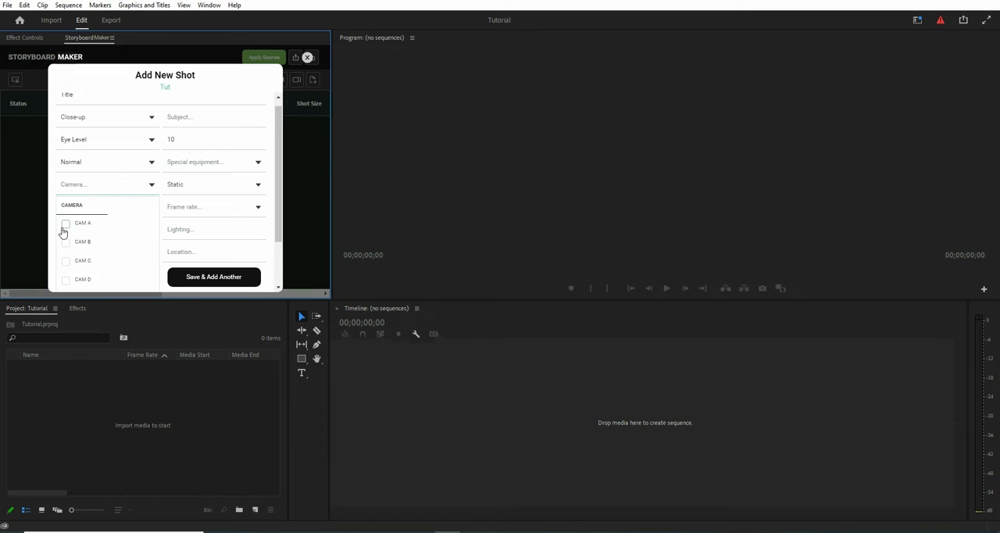
click(81, 222)
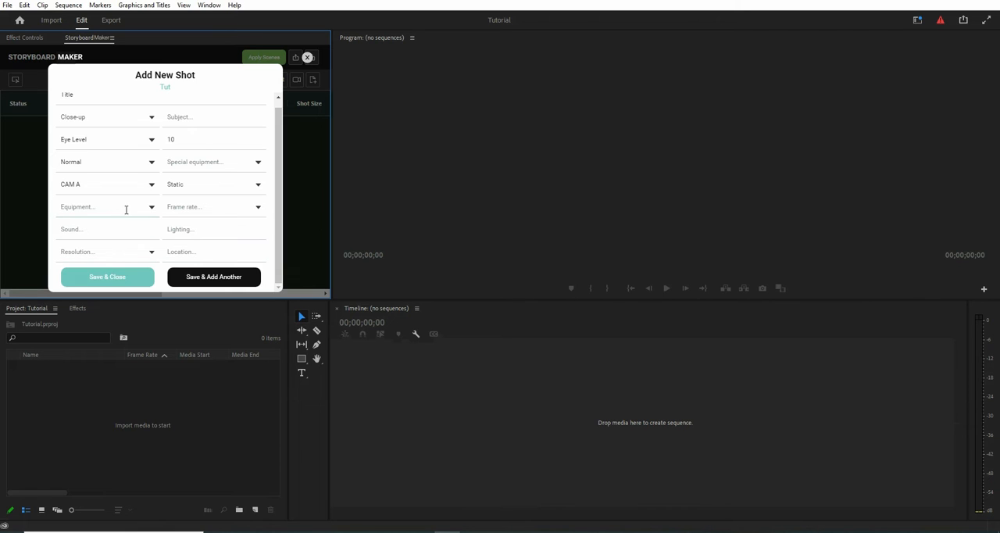
click(106, 277)
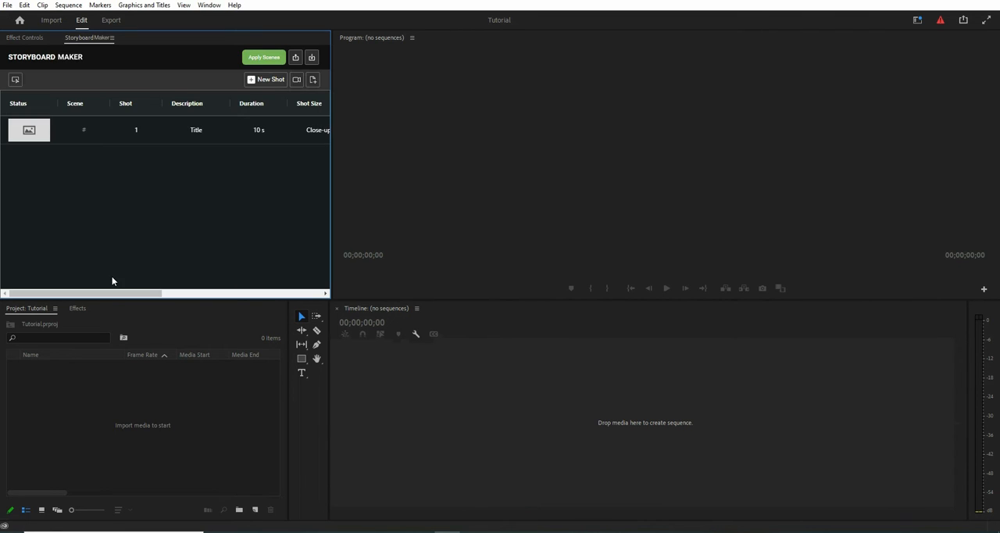
- Widen the panel, hide the Duration column and move Sound right after Scene
drag(328, 188, 487, 187)
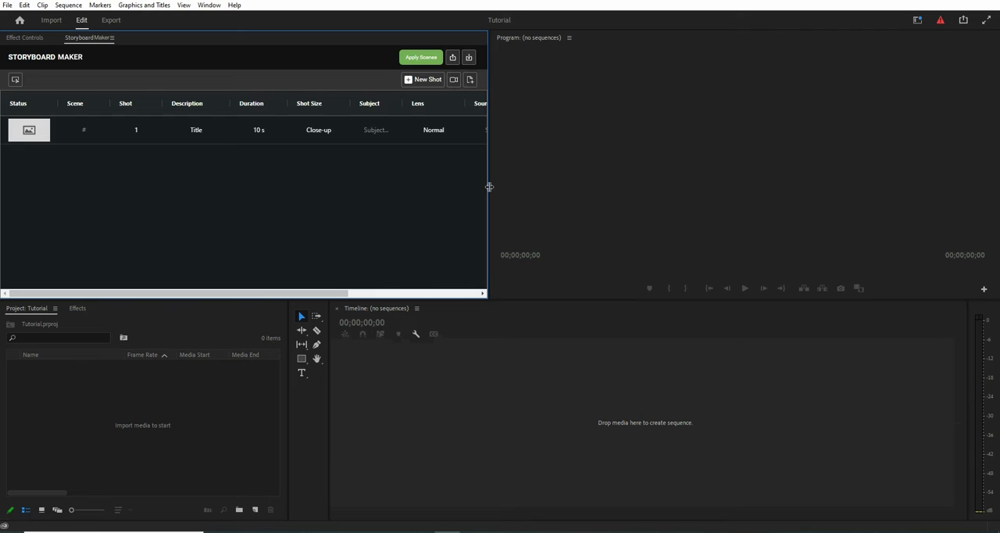
mouse_move(47, 103)
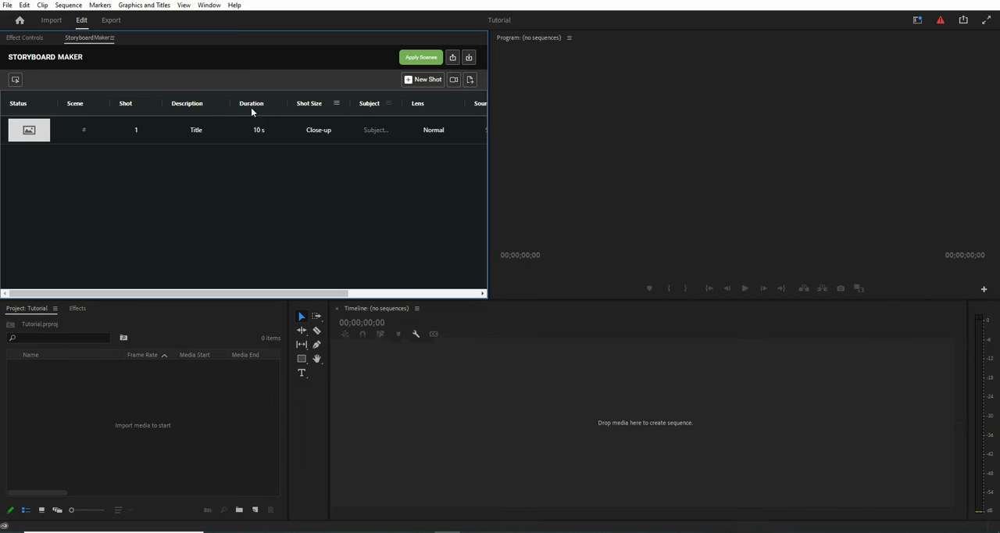
click(16, 78)
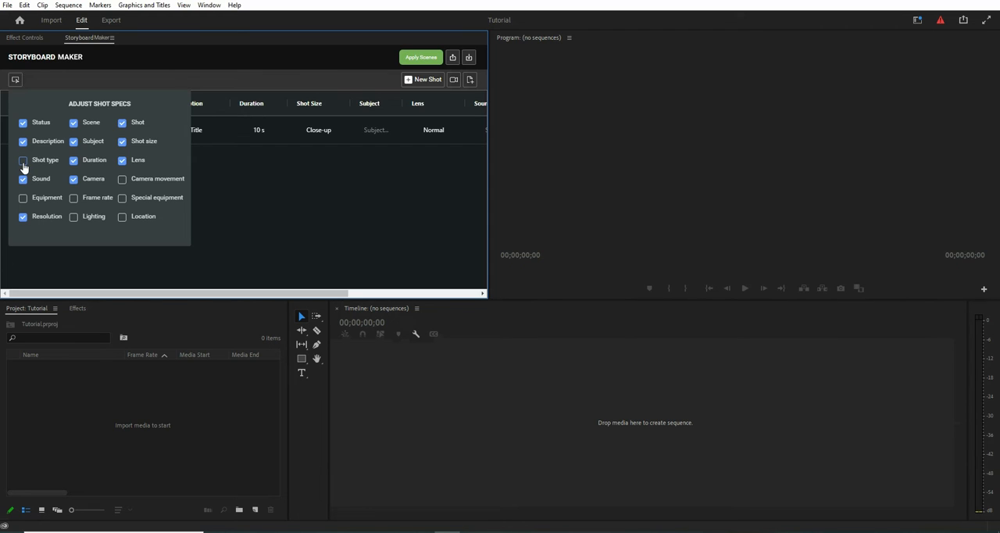
click(22, 159)
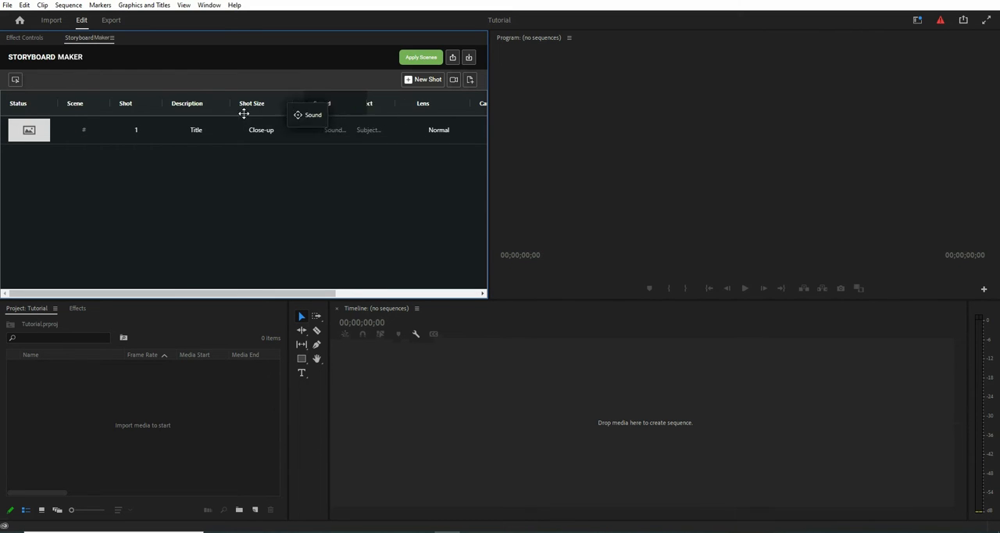
drag(312, 115, 128, 103)
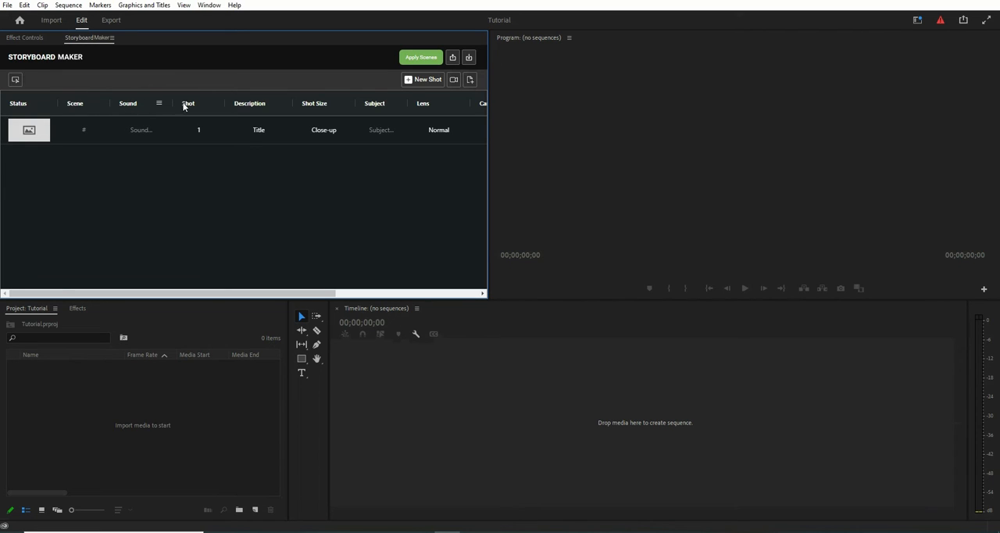
mouse_move(192, 108)
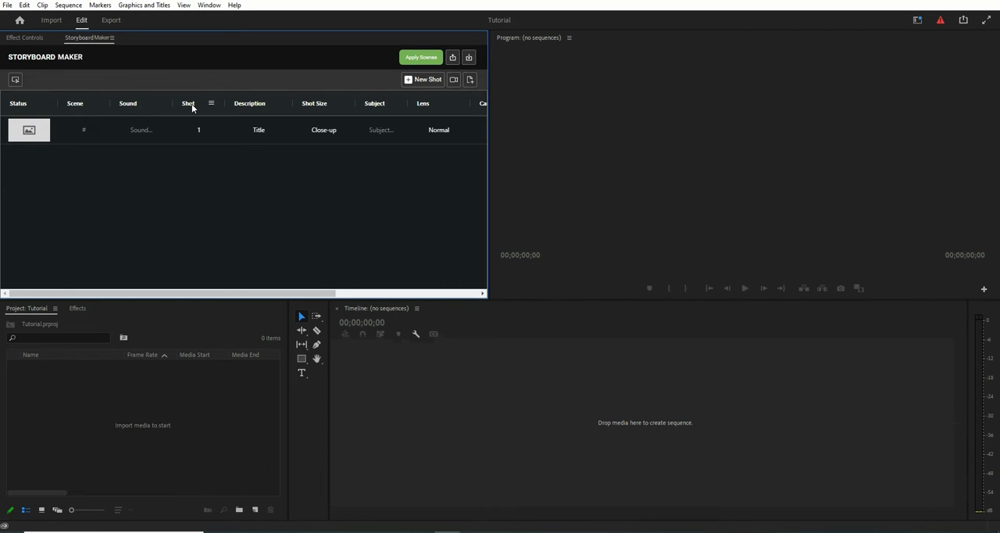
- Import a sketch image file as shot 1's Status thumbnail
click(29, 130)
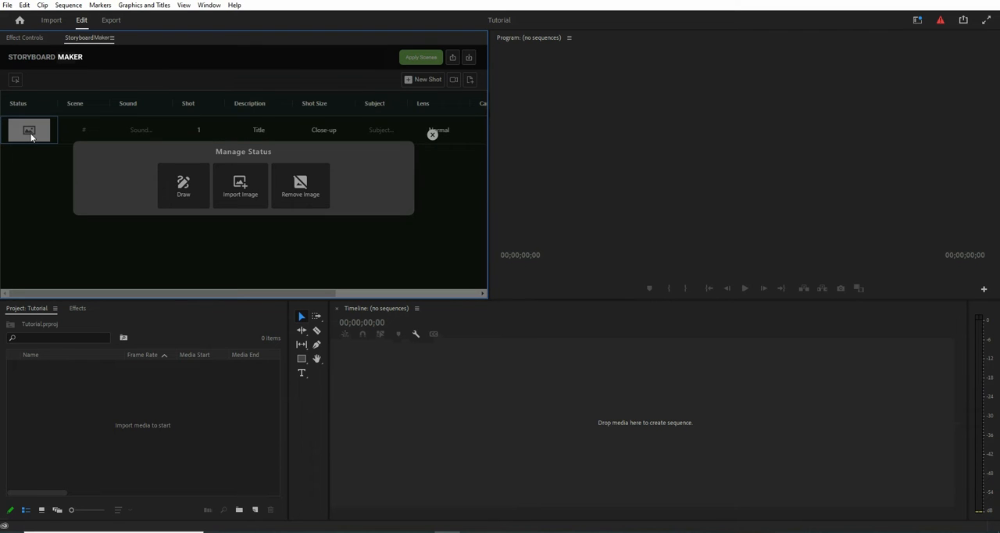
mouse_move(183, 186)
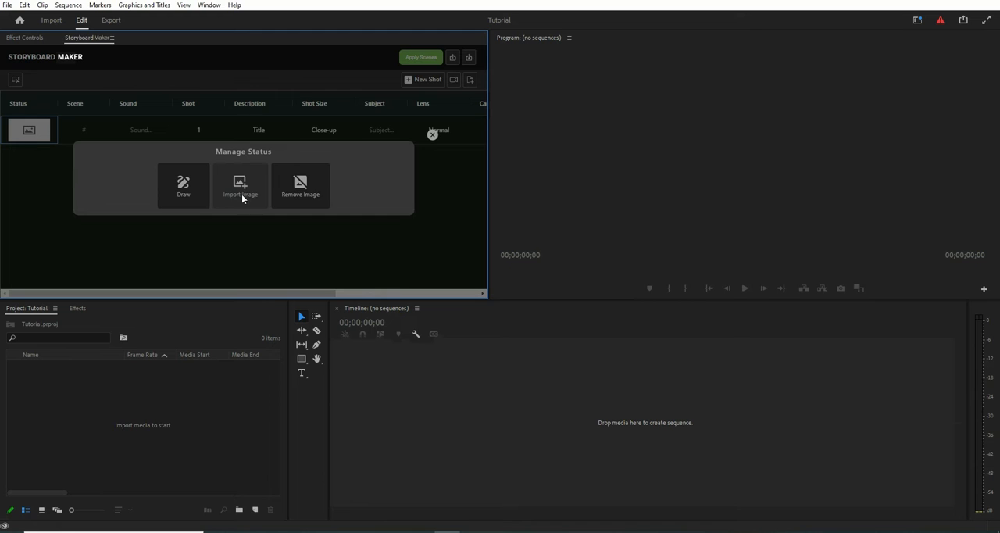
mouse_move(300, 188)
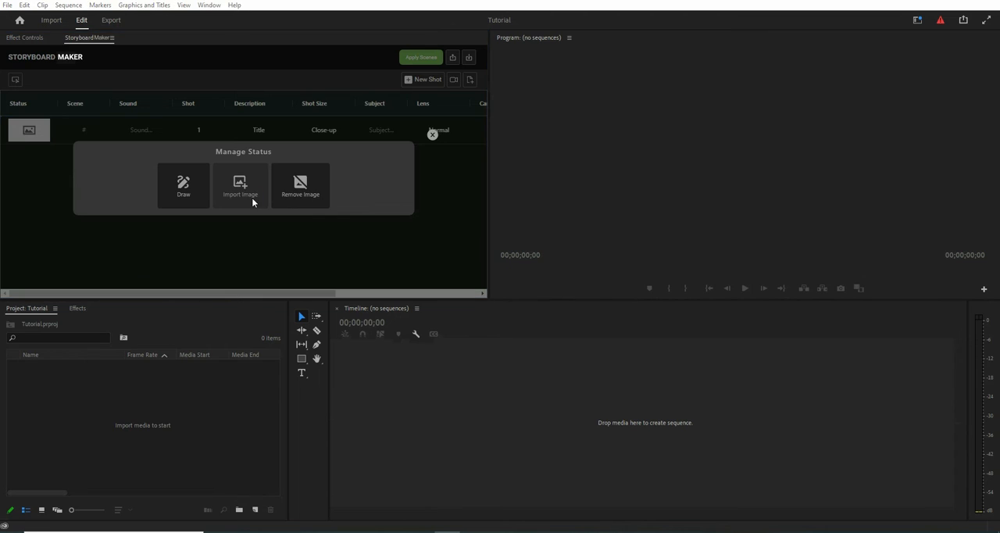
click(241, 185)
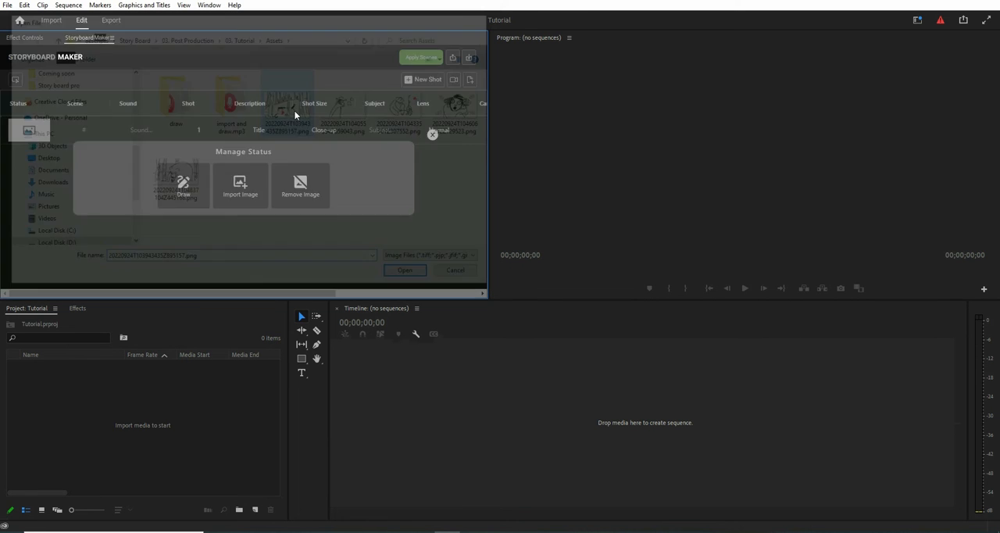
click(405, 269)
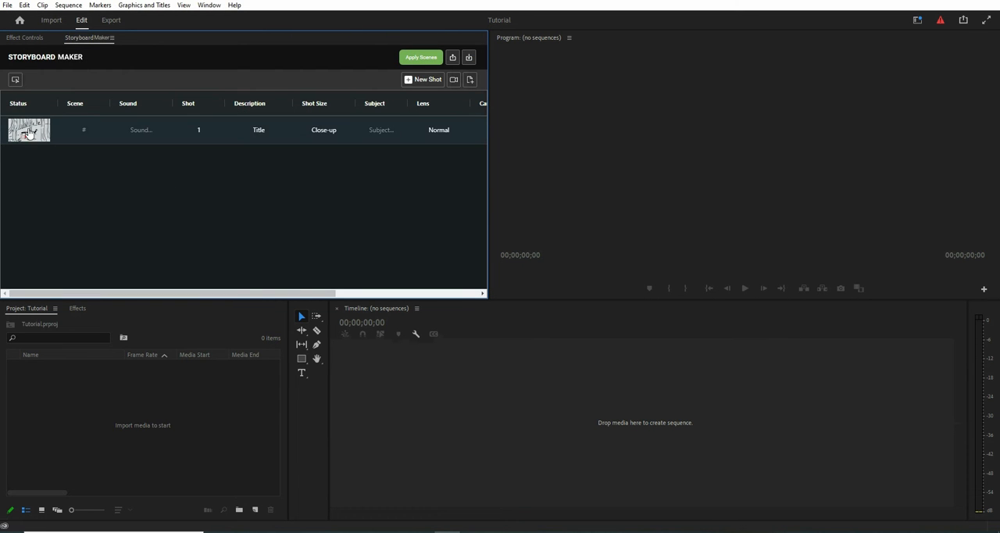
- Add shots described 2, 3 (5 s) and 4 (8 s), then close the form
click(28, 130)
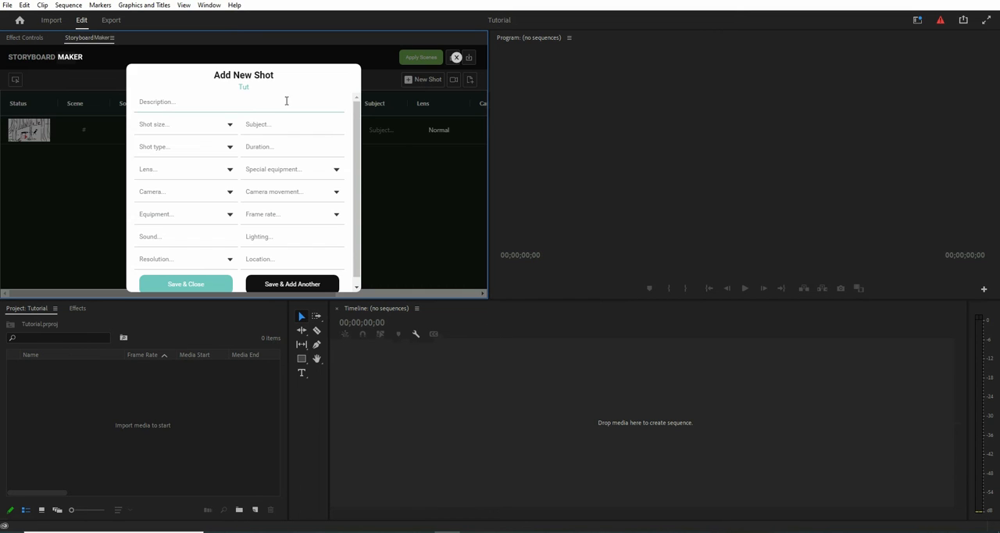
text(2)
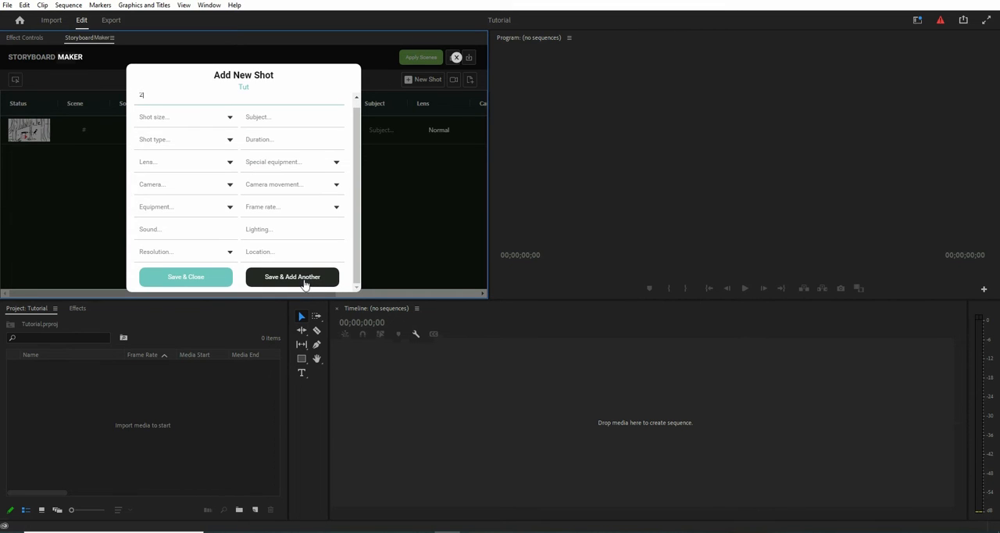
click(291, 274)
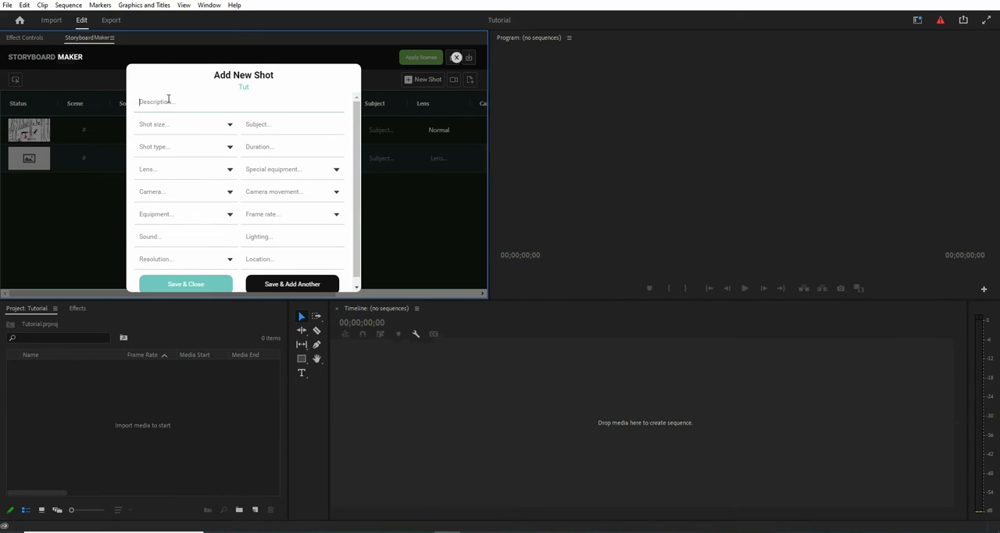
text(3)
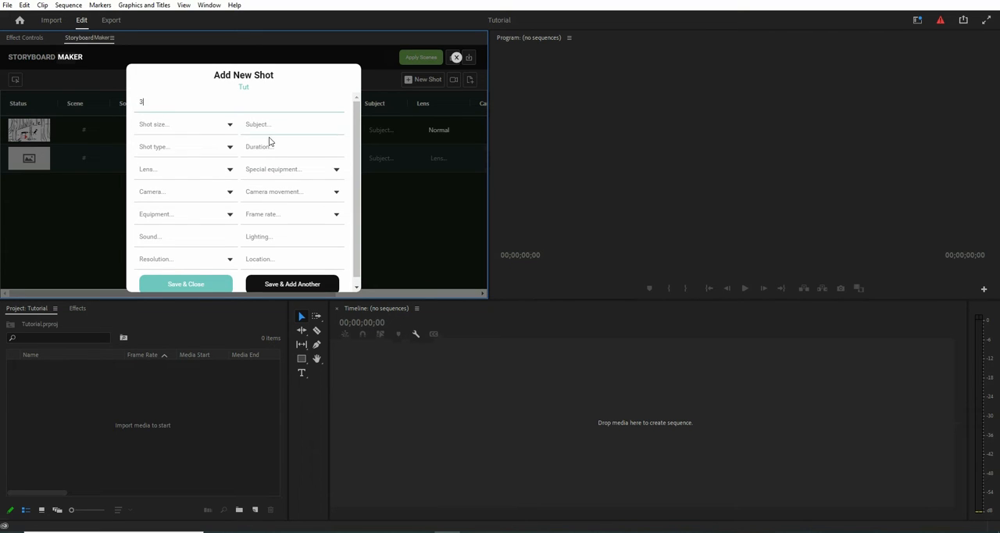
text(5)
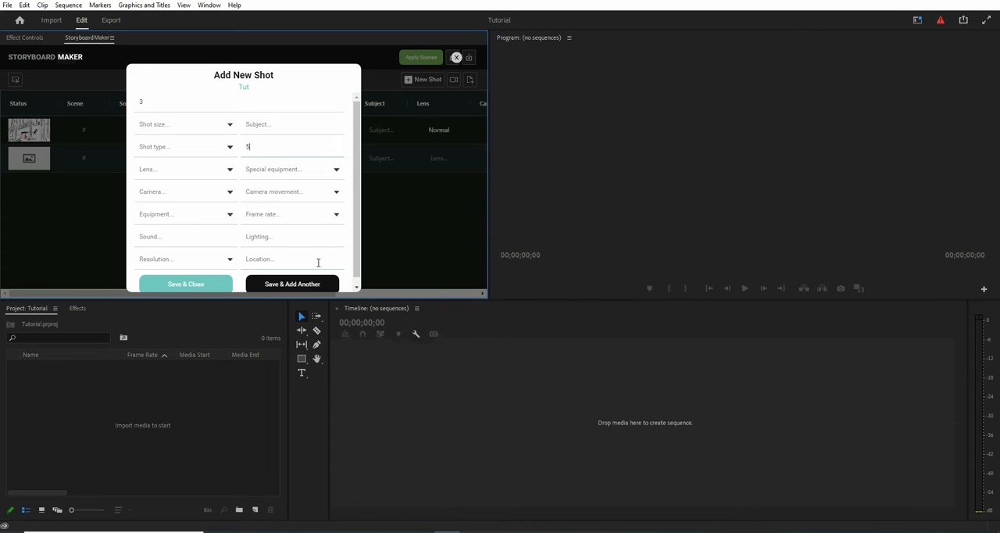
click(290, 284)
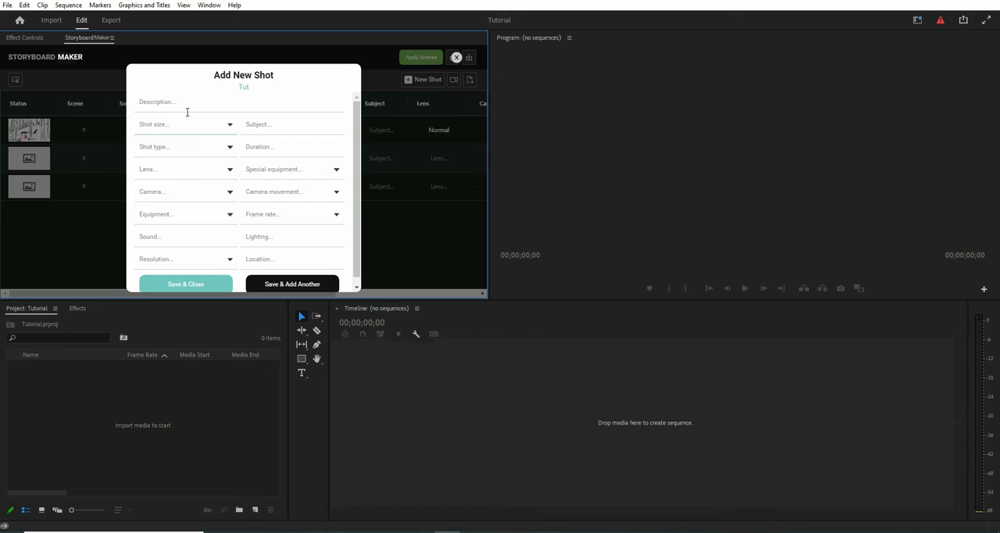
text(4)
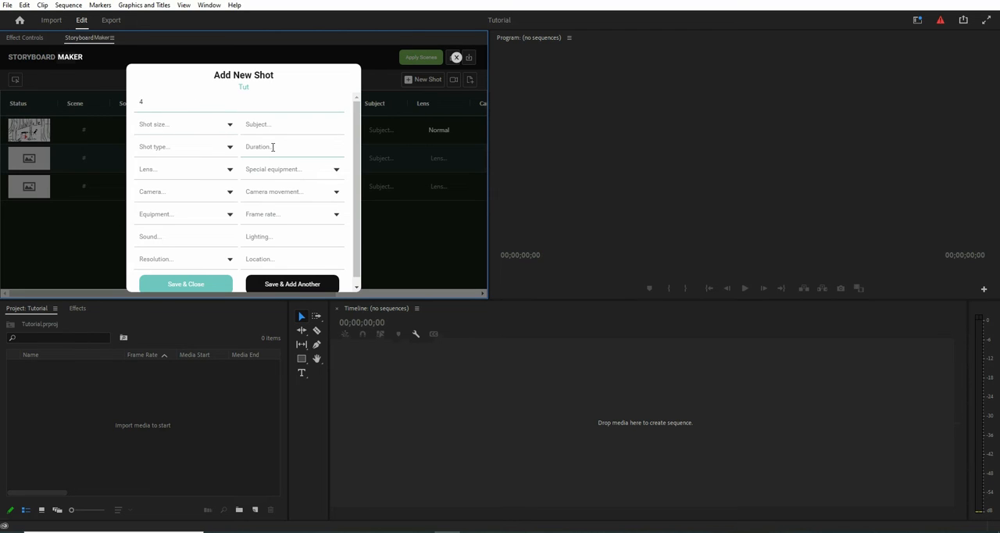
text(8)
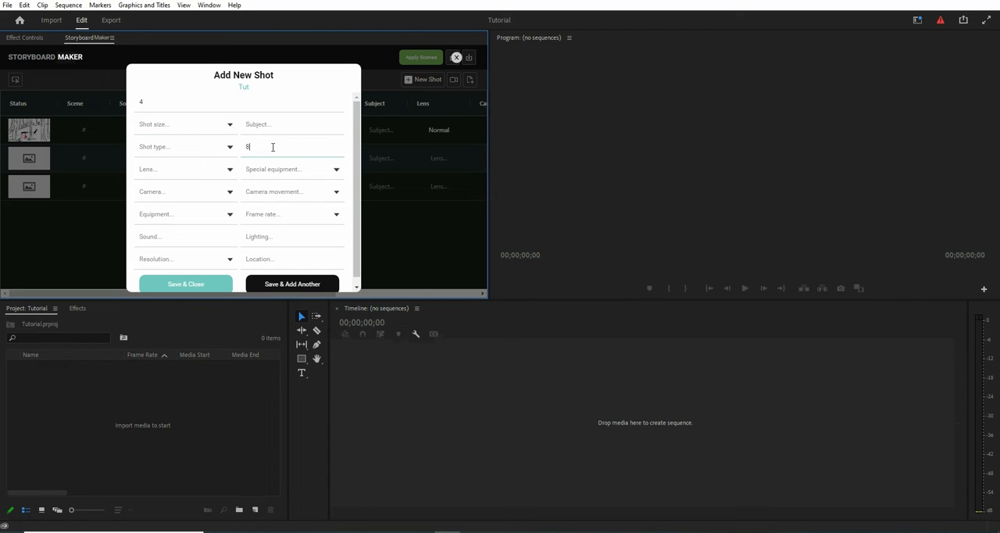
click(185, 285)
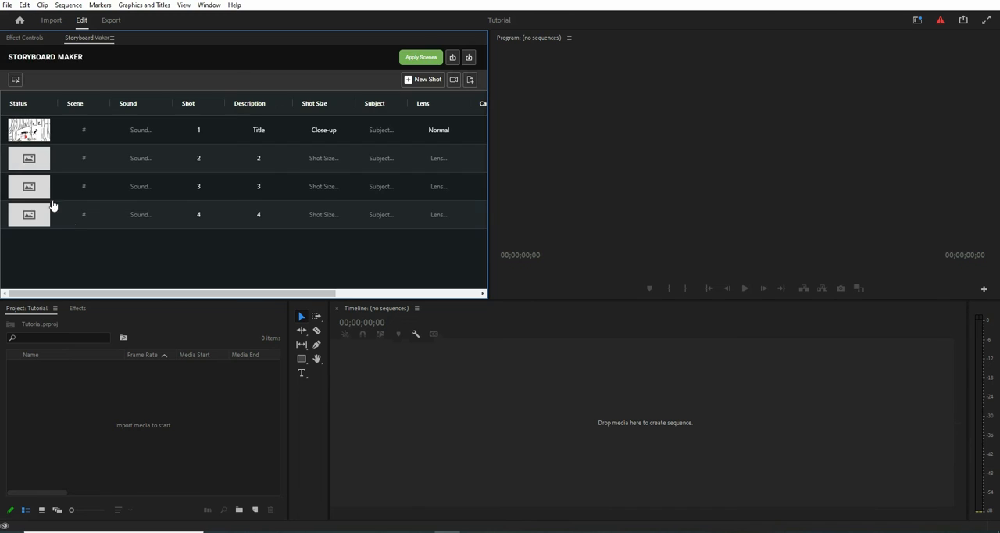
- Import sketch images for shots 2–4 and open shot 4's sketch in Draw mode
click(390, 158)
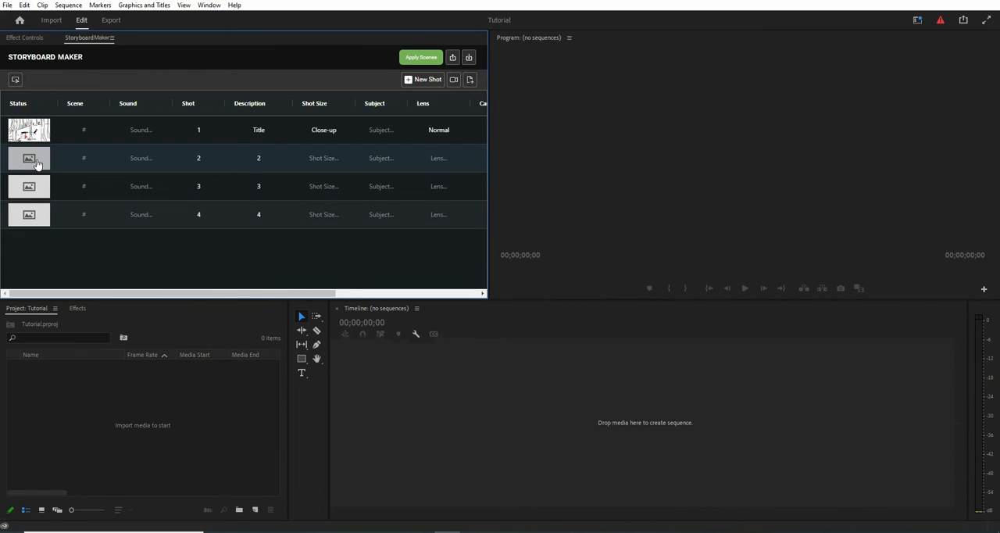
click(28, 158)
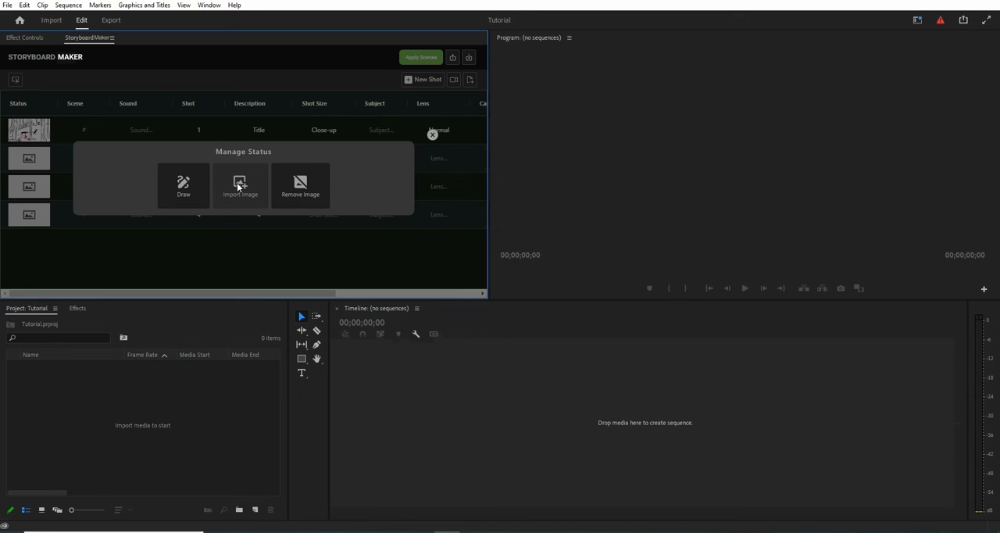
click(431, 135)
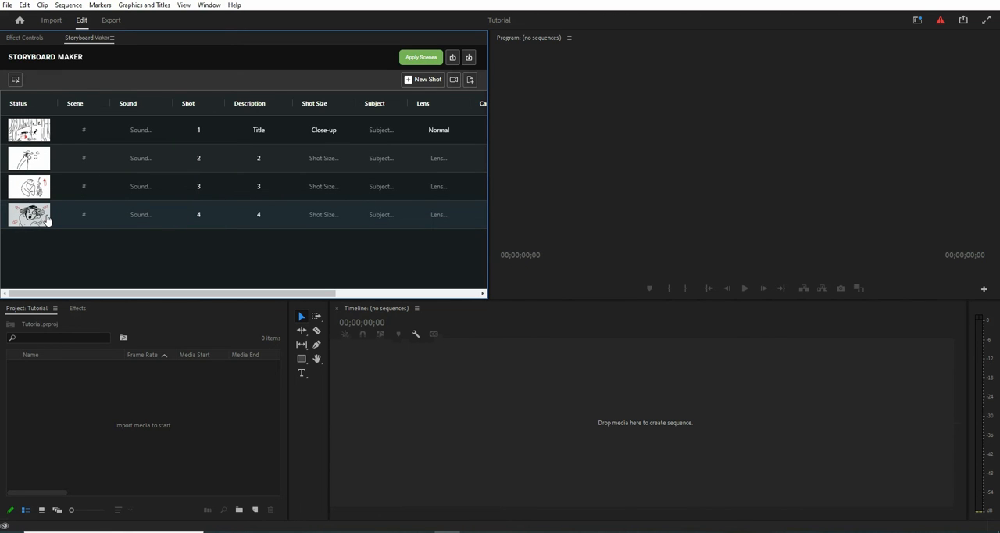
click(28, 214)
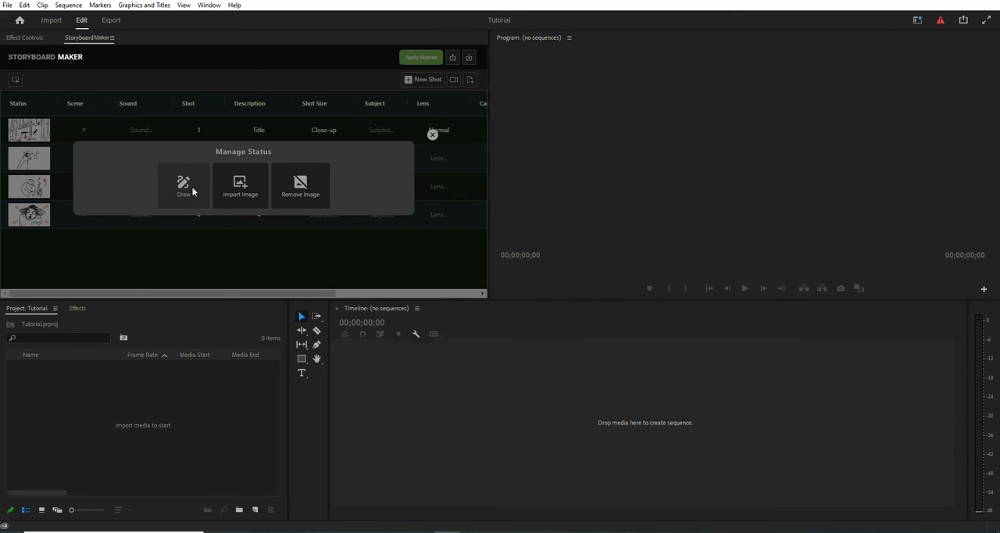
click(184, 186)
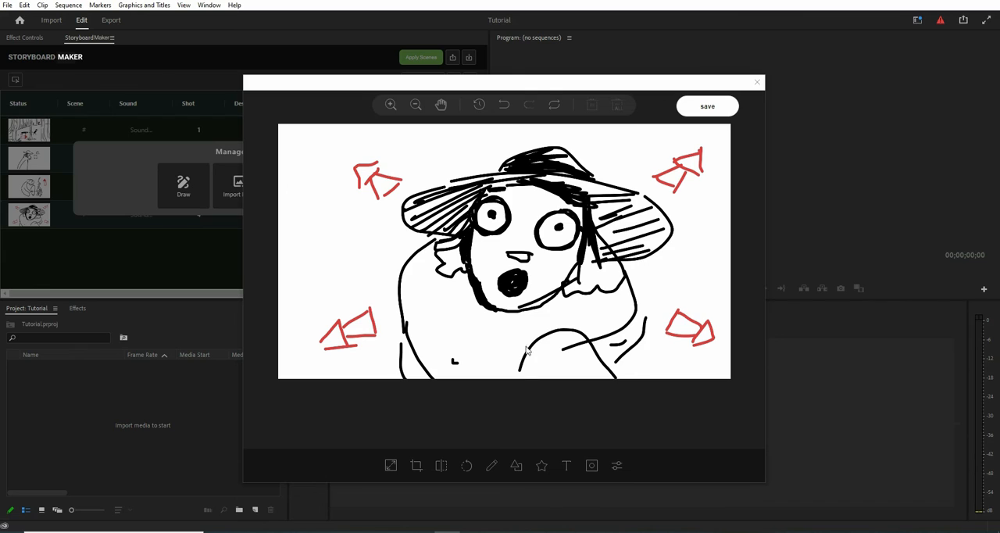
- Draw two black curved arrows beside the face, one up-left and one up-right
click(491, 465)
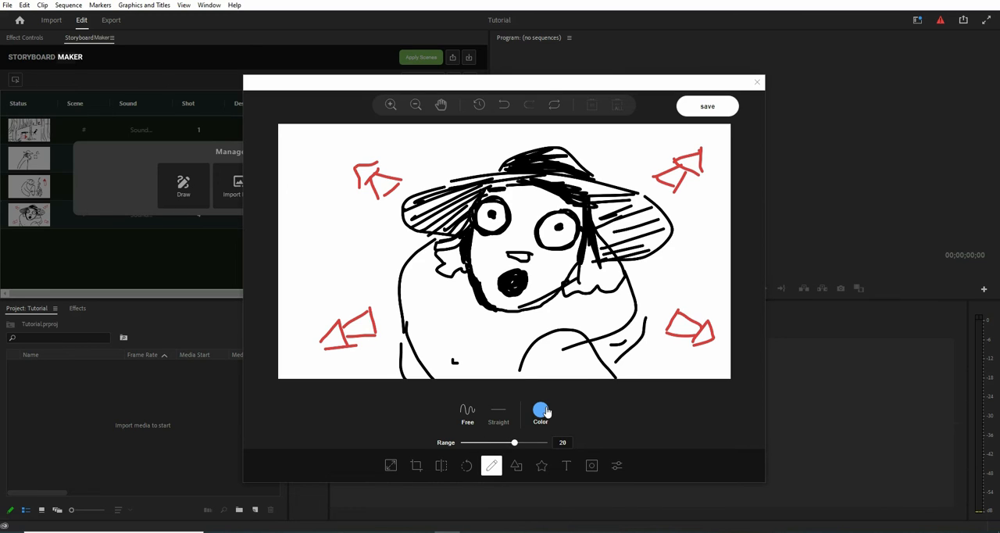
click(541, 410)
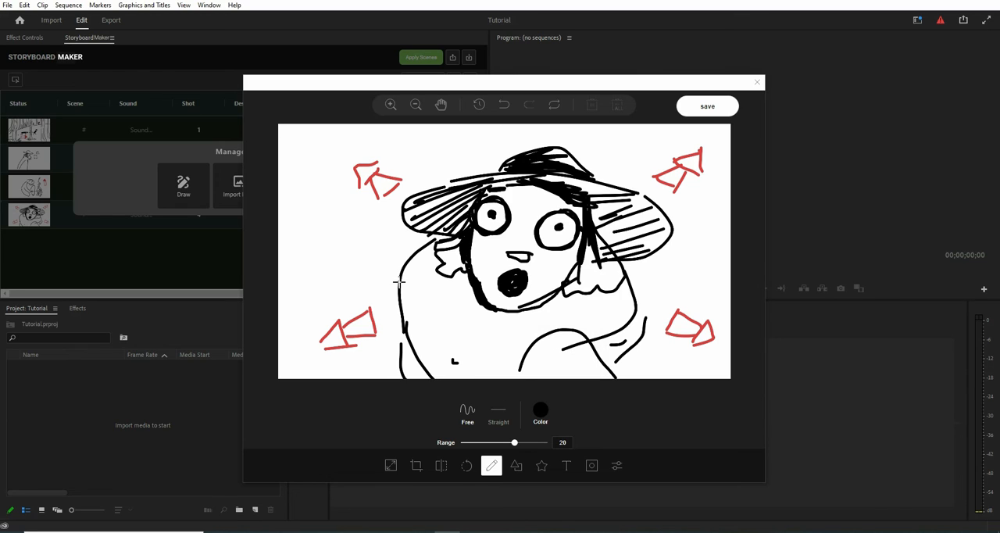
drag(388, 253, 312, 218)
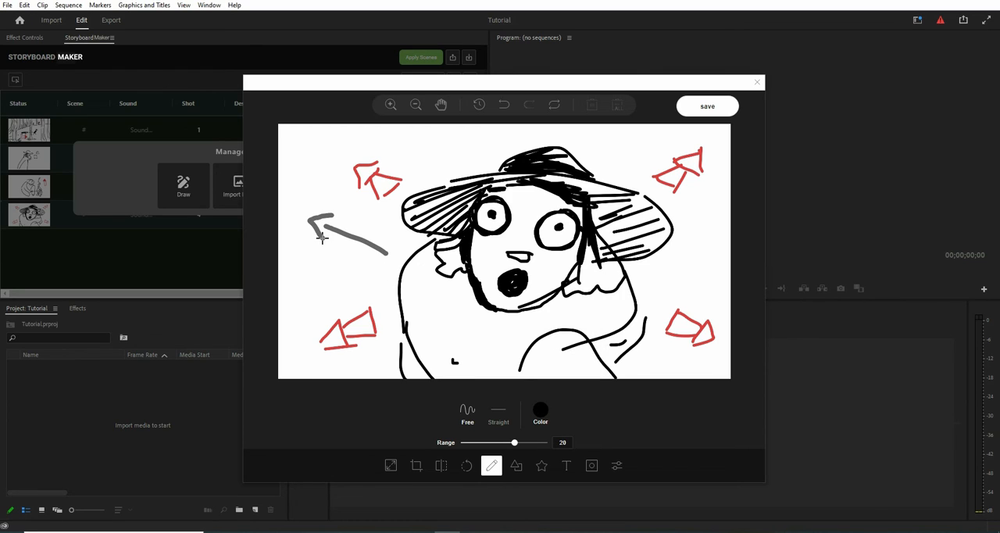
drag(656, 289, 716, 237)
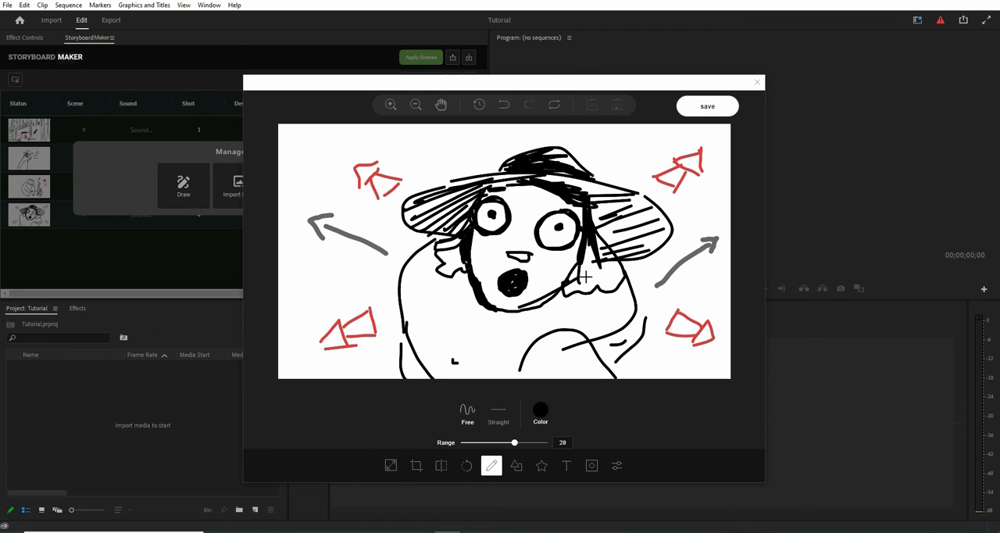
- Try the Noise filter on the sketch and remove it again
click(616, 465)
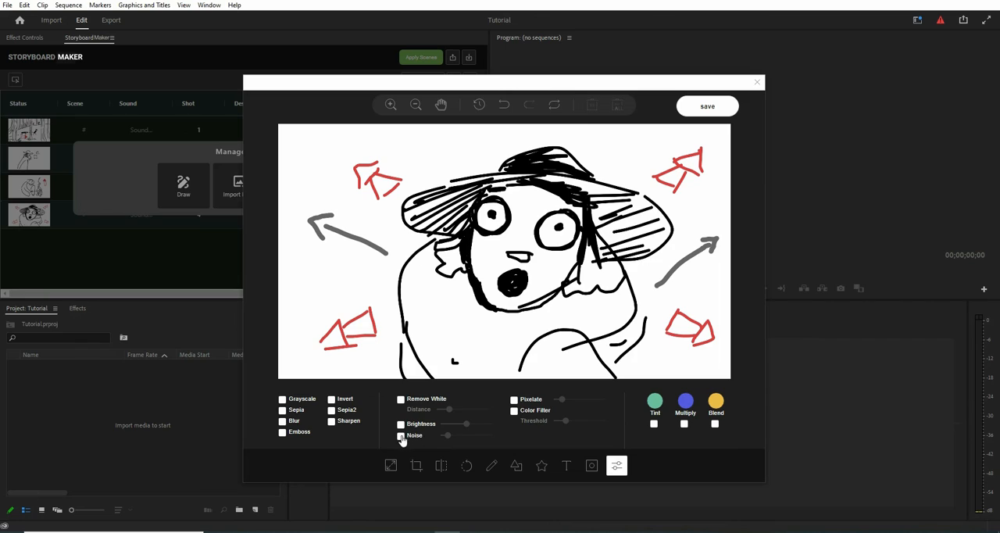
click(400, 434)
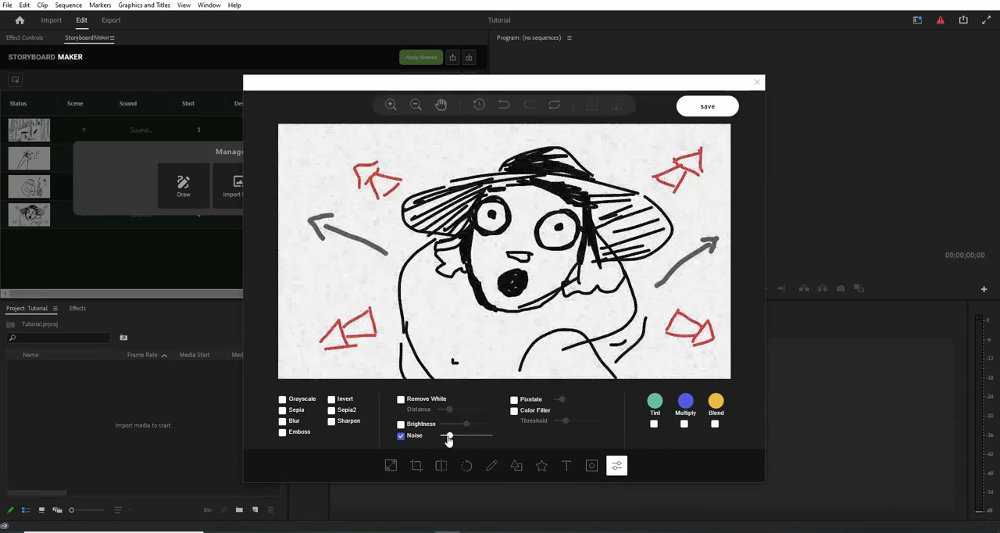
click(400, 434)
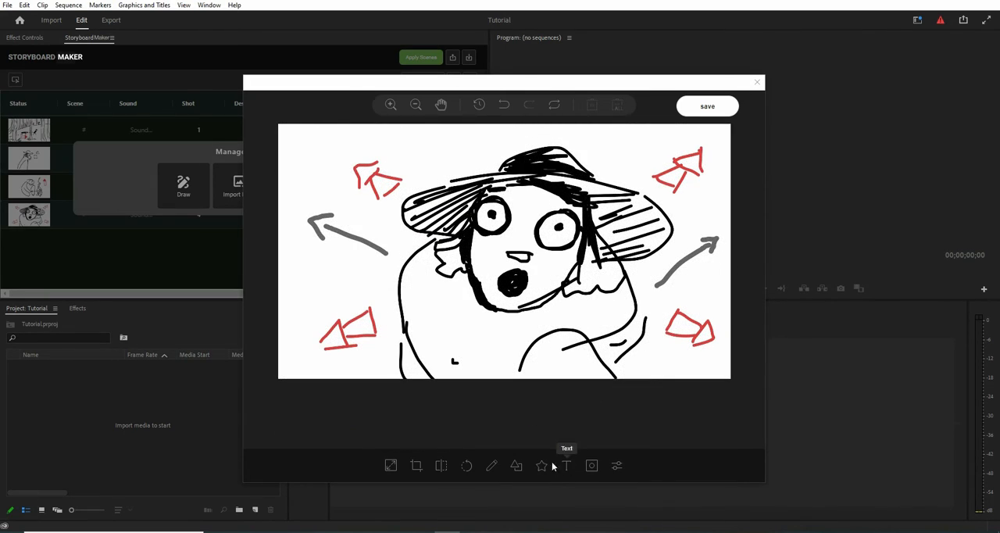
click(541, 465)
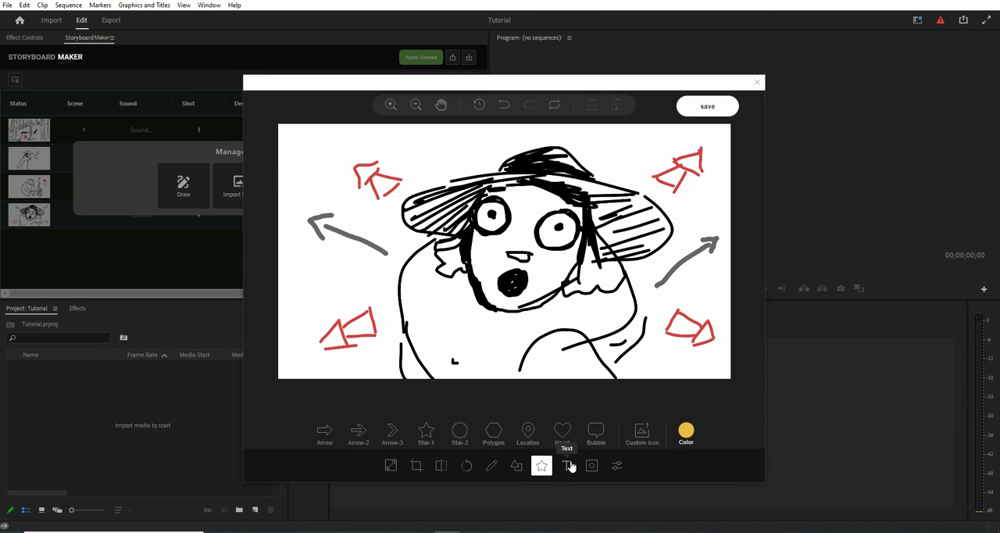
- Add a black 'text' label below the face and adjust its size
click(565, 466)
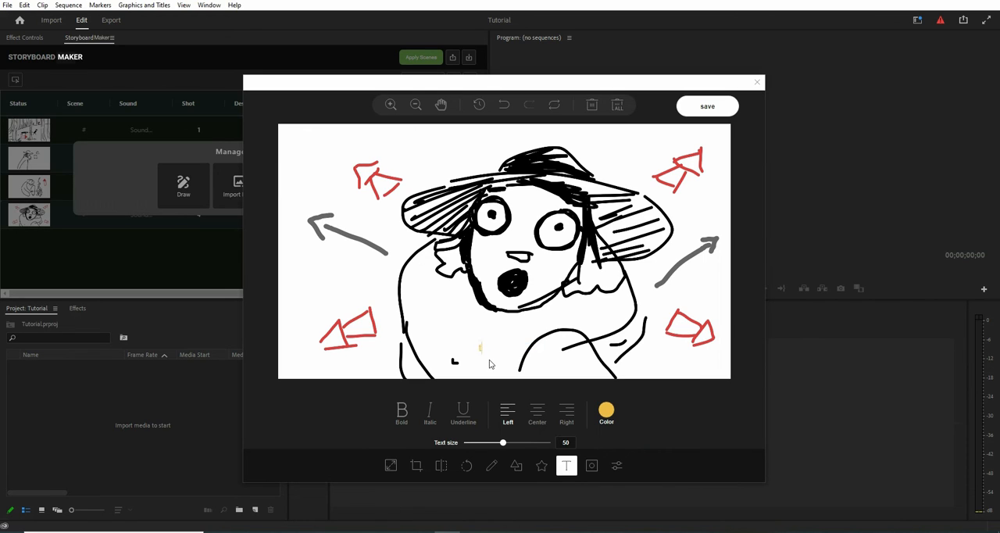
text(tex)
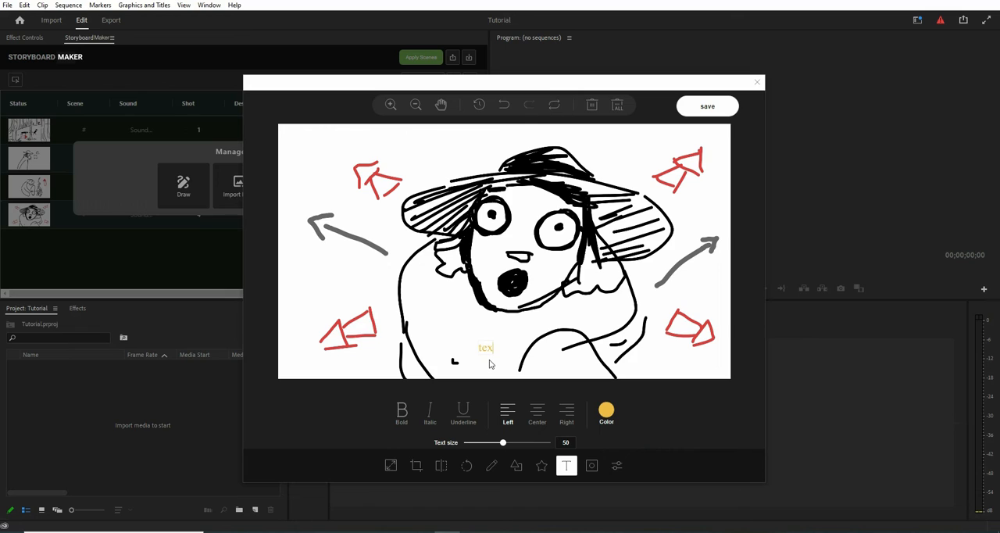
click(606, 410)
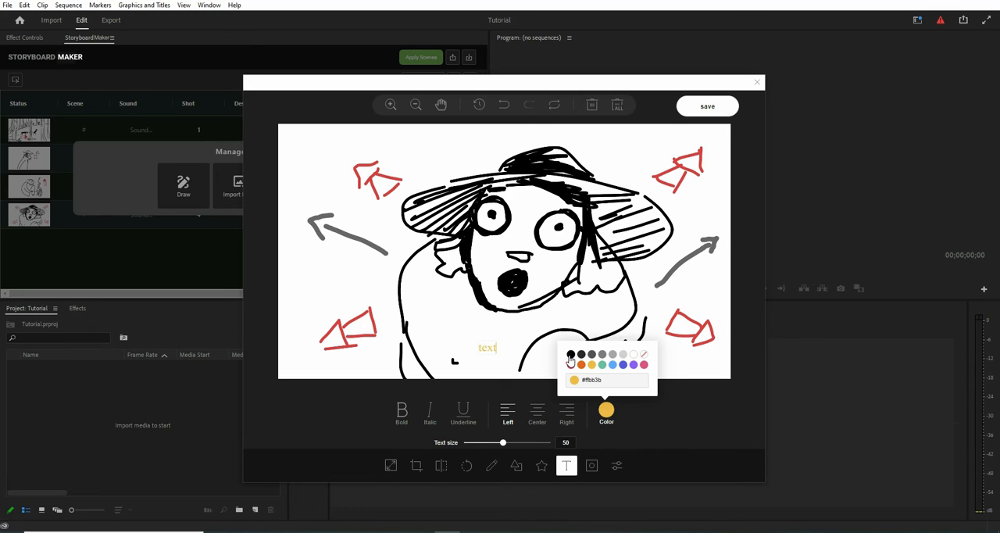
click(570, 355)
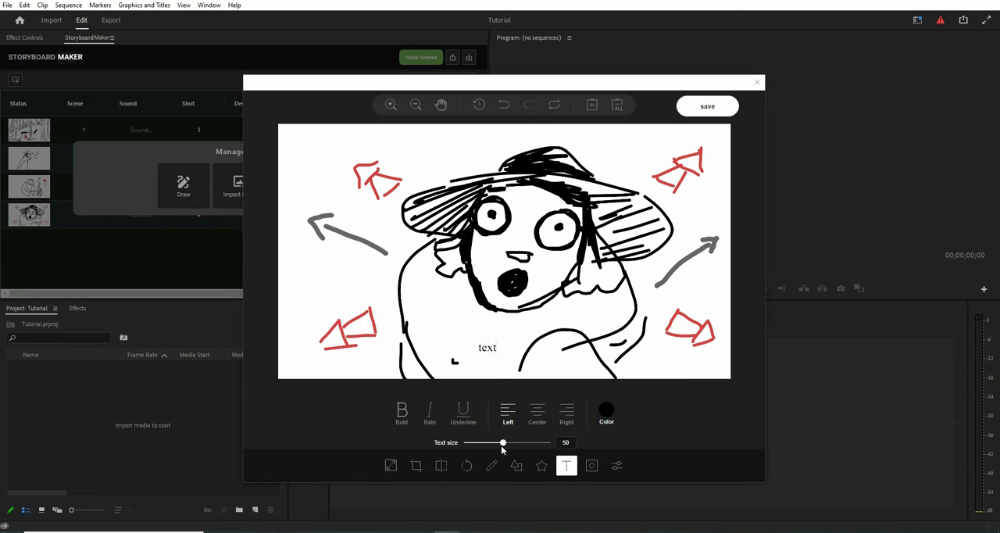
drag(503, 442, 499, 442)
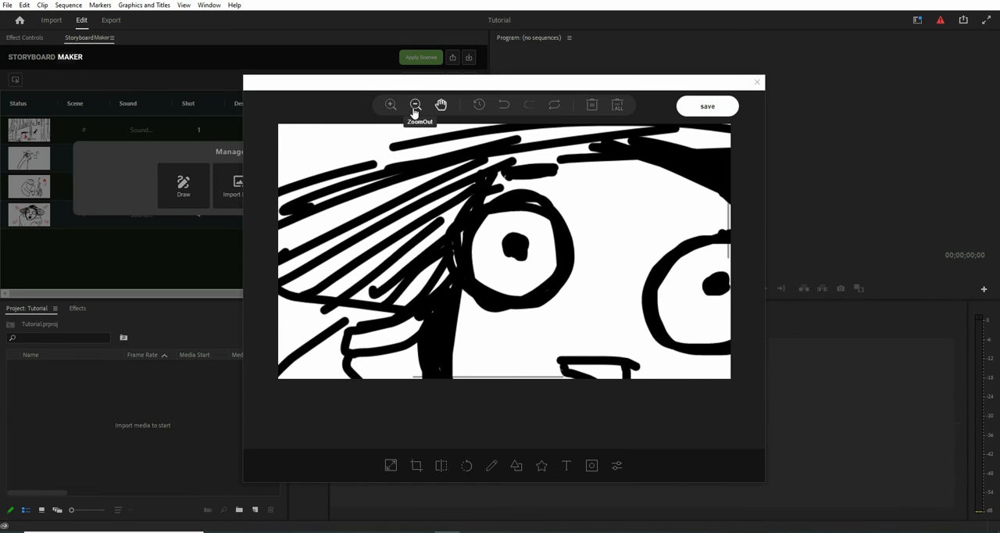
- Zoom back out and paint a bold dark arrowhead on the right-hand arrow
click(416, 103)
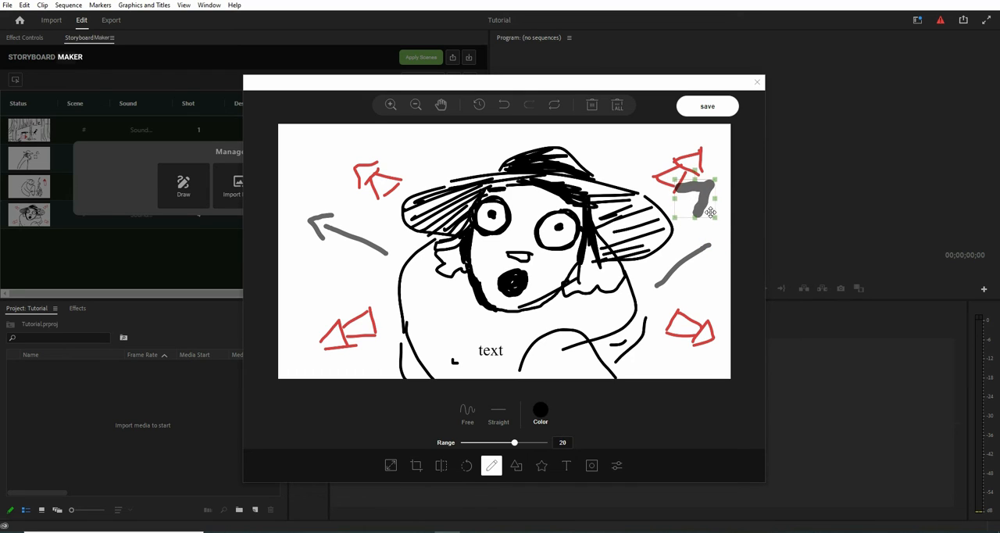
click(503, 103)
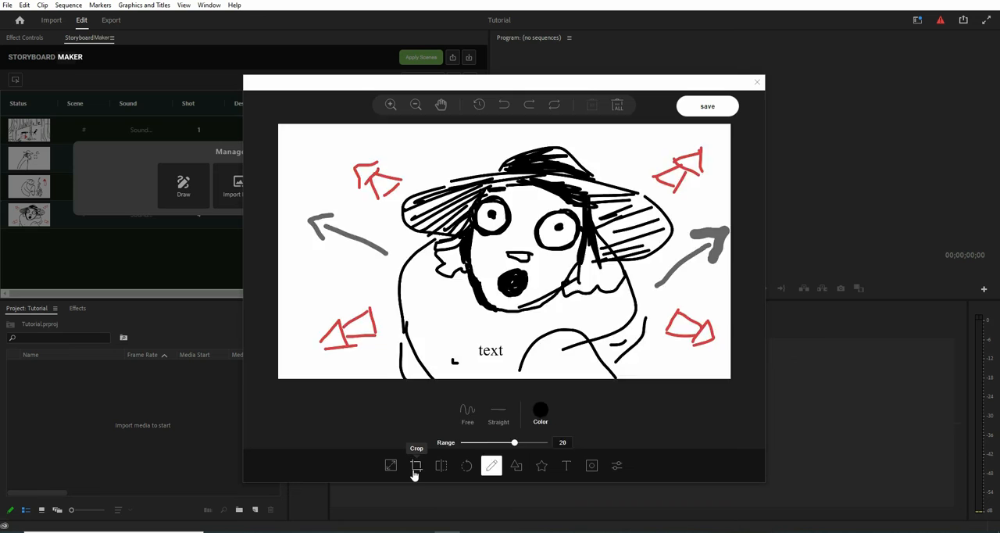
- Cancel the Crop tool and save the edited sketch back to its shot
click(415, 465)
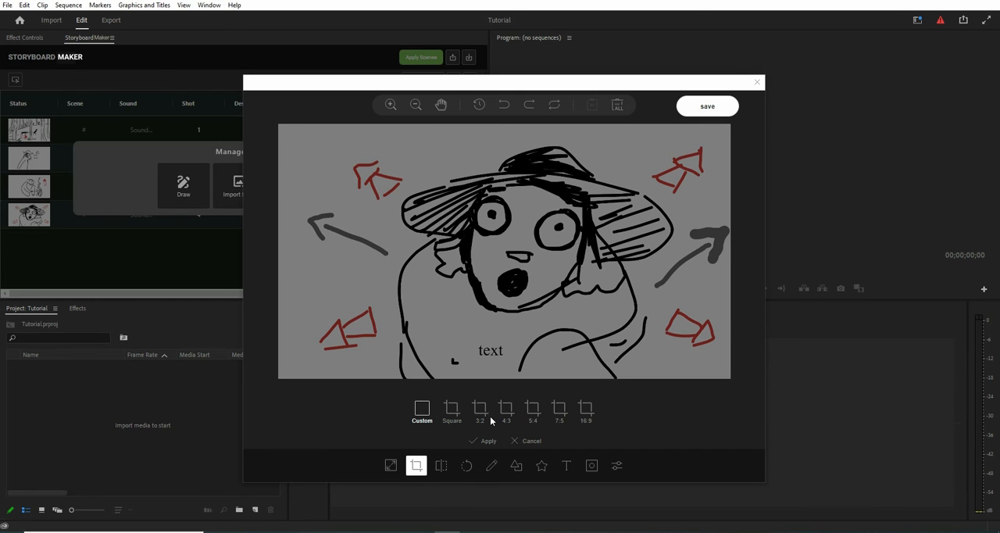
mouse_move(465, 465)
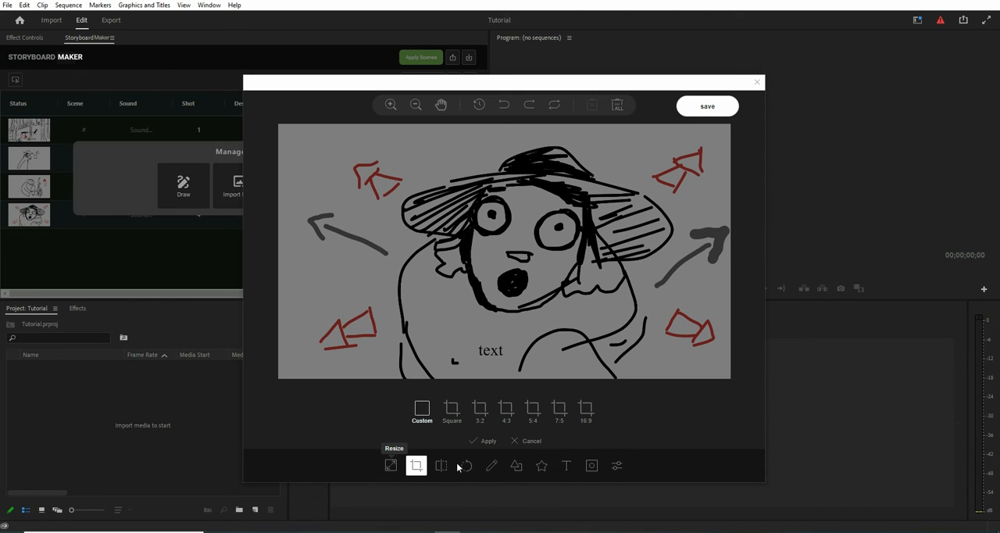
mouse_move(615, 466)
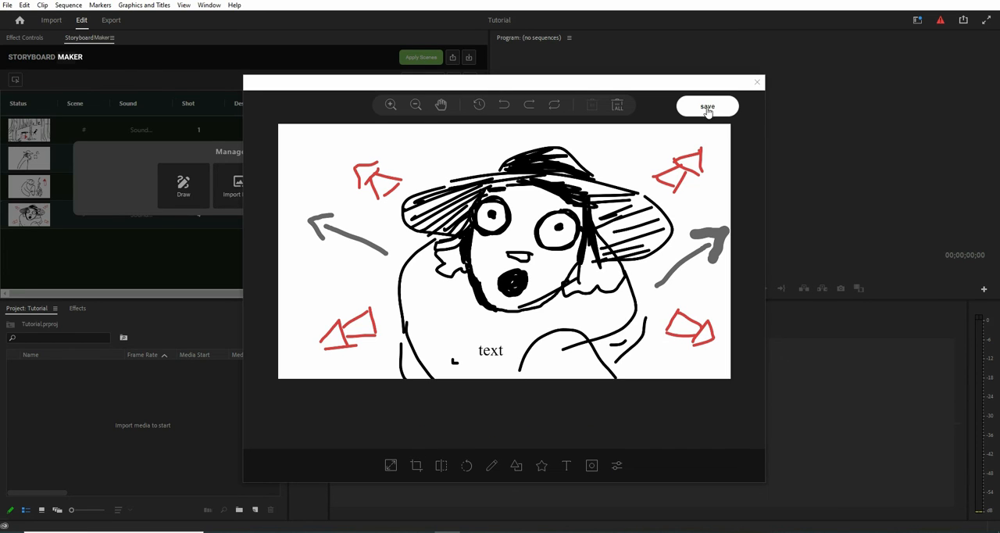
click(706, 106)
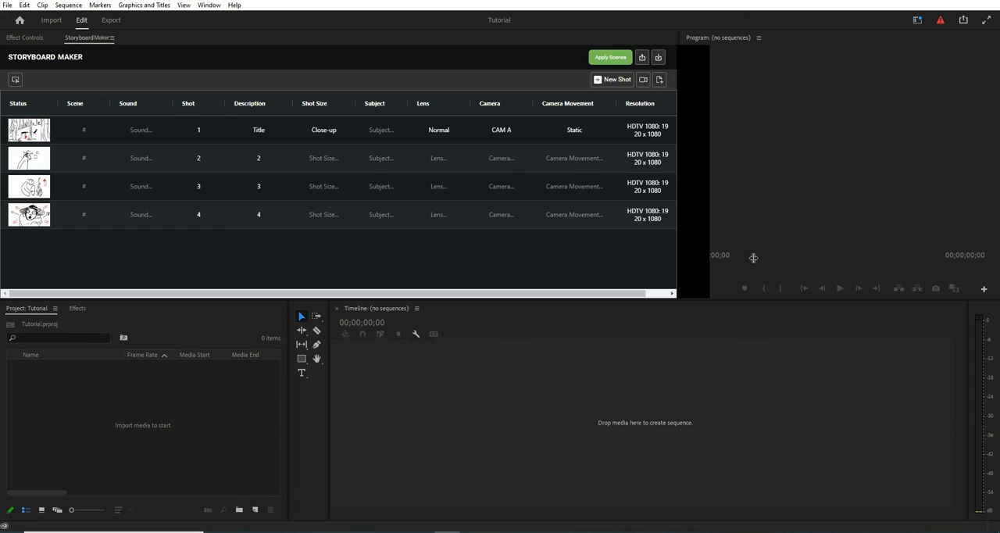
click(751, 213)
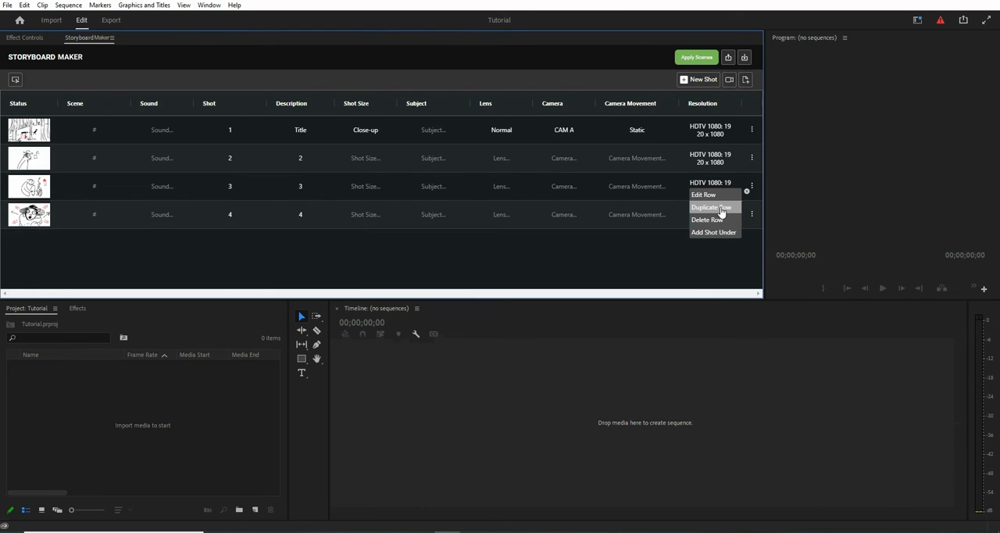
click(709, 207)
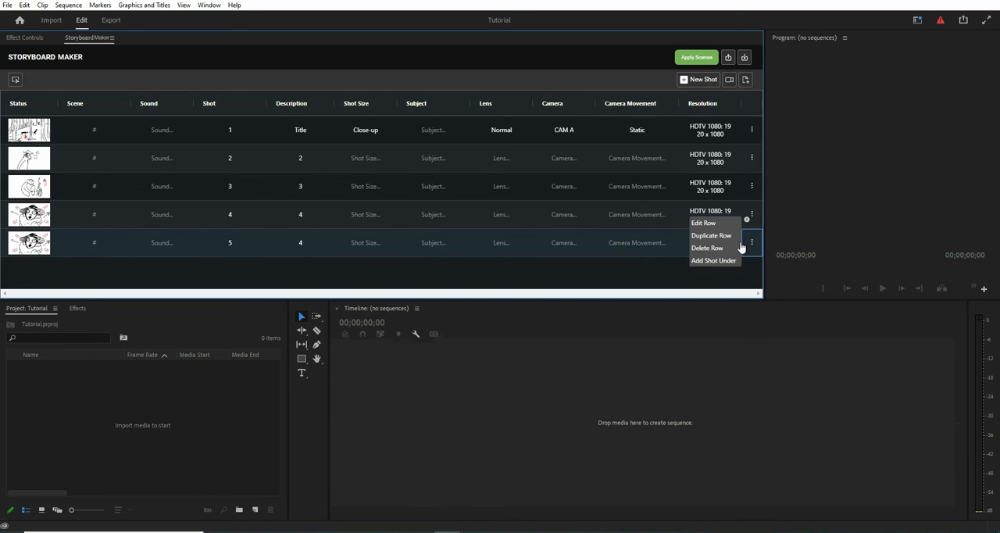
click(706, 247)
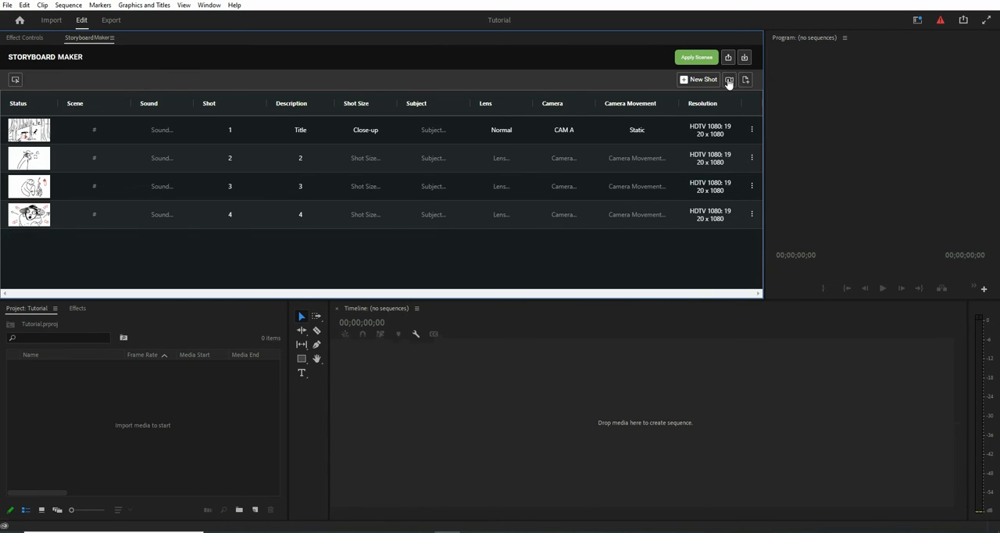
- Add a camera setup described 'Cam' after shot 4 for Cam A, 25 seconds
click(727, 78)
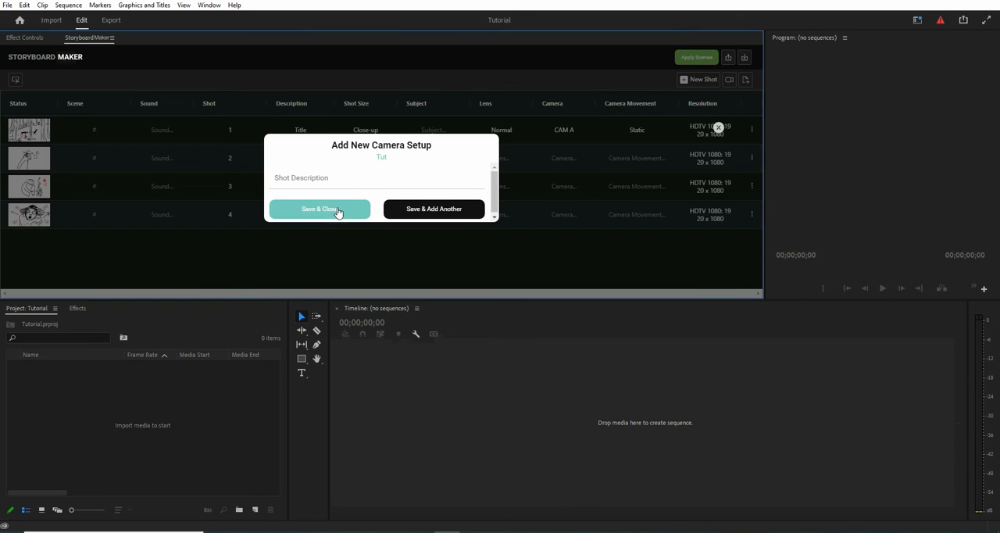
text(Cam)
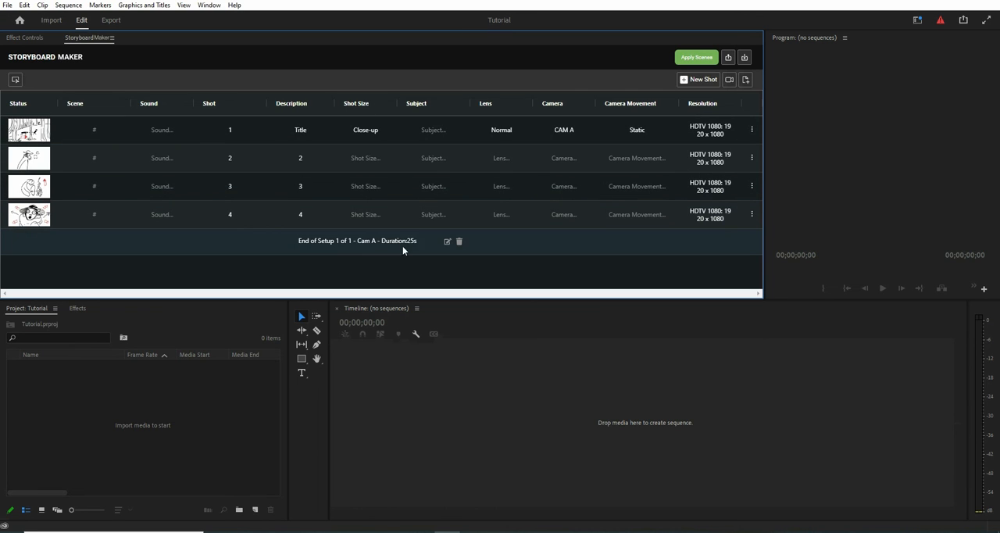
mouse_move(414, 246)
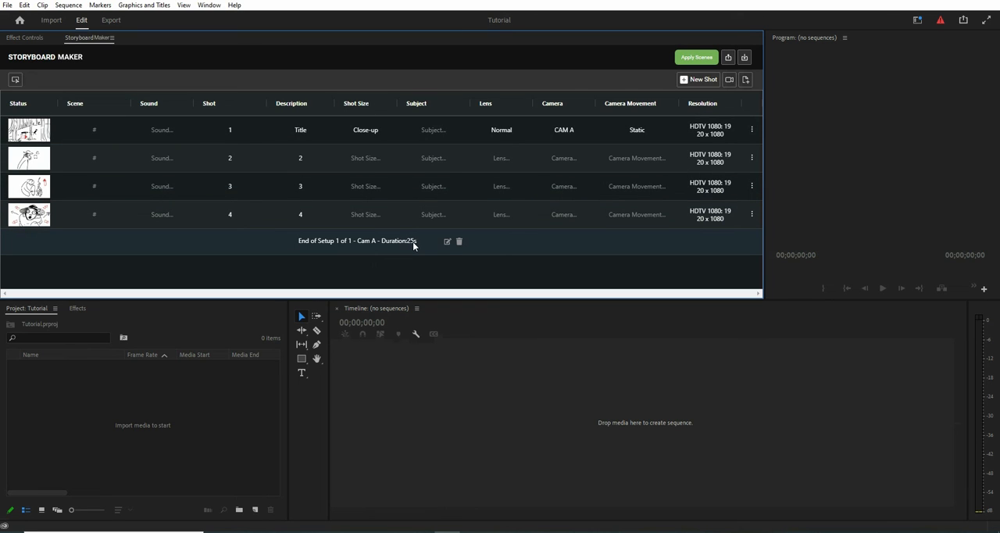
mouse_move(459, 241)
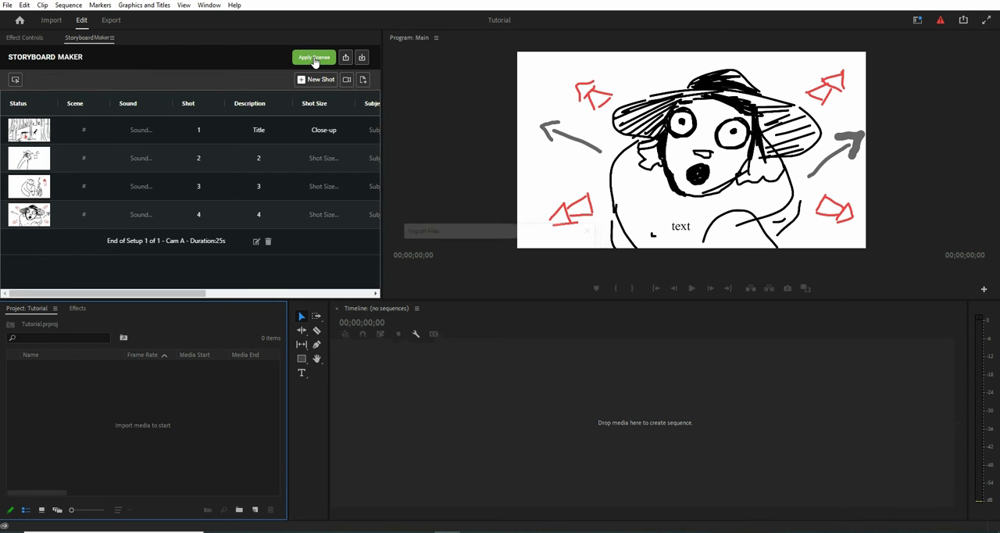
- Apply the storyboard scenes to build the Main sequence with the four sketch clips
click(313, 56)
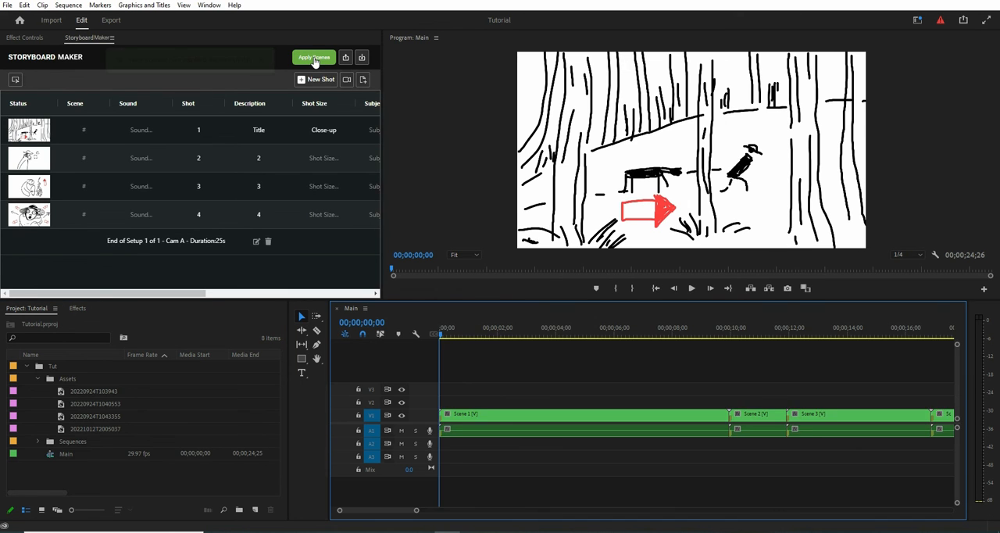
click(312, 56)
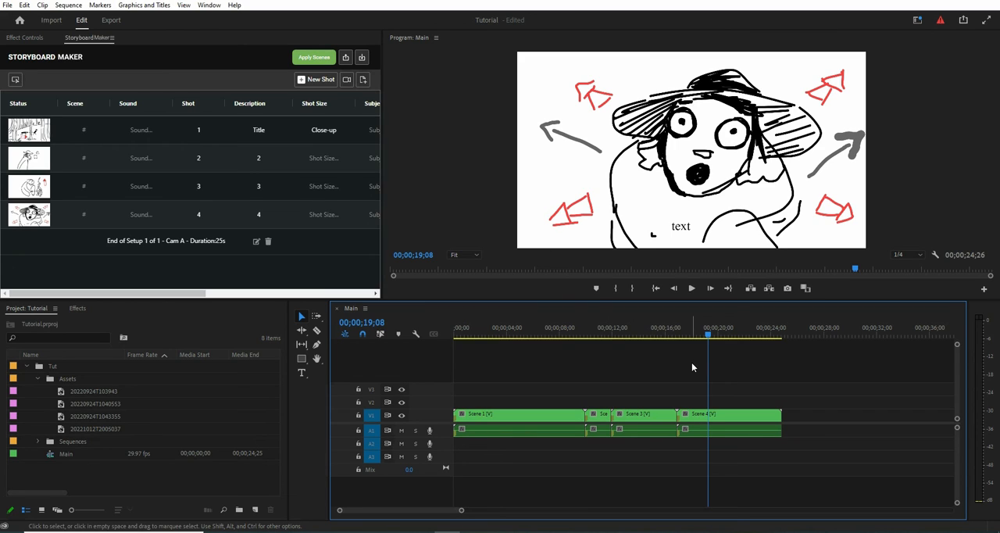
mouse_move(516, 373)
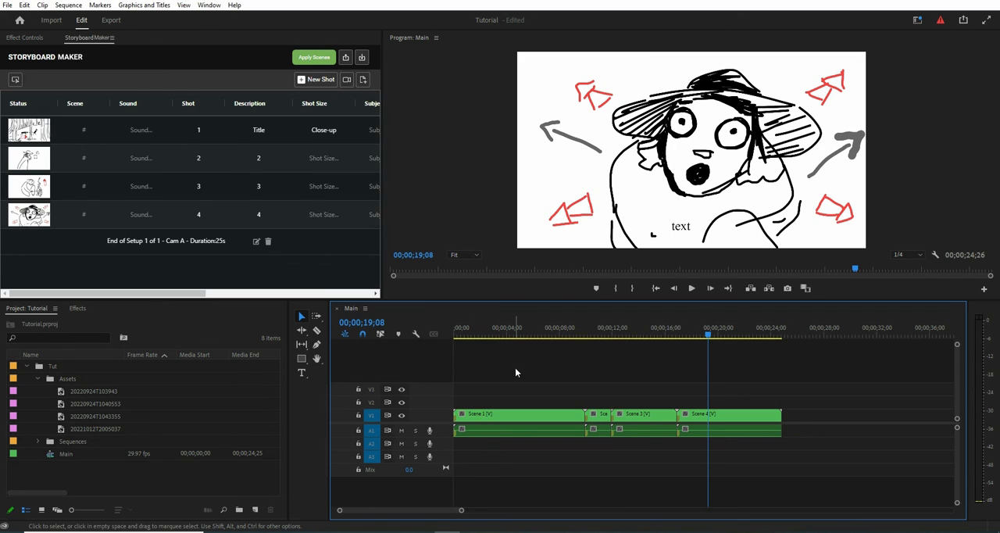
- Export the storyboard named Tut with SBP, CSV and PDF formats checked
click(347, 56)
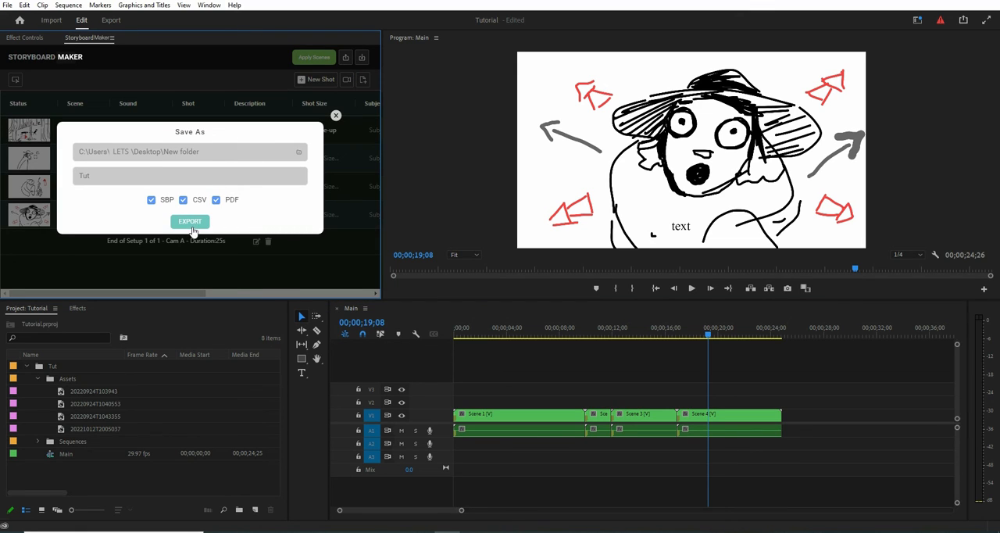
mouse_move(191, 231)
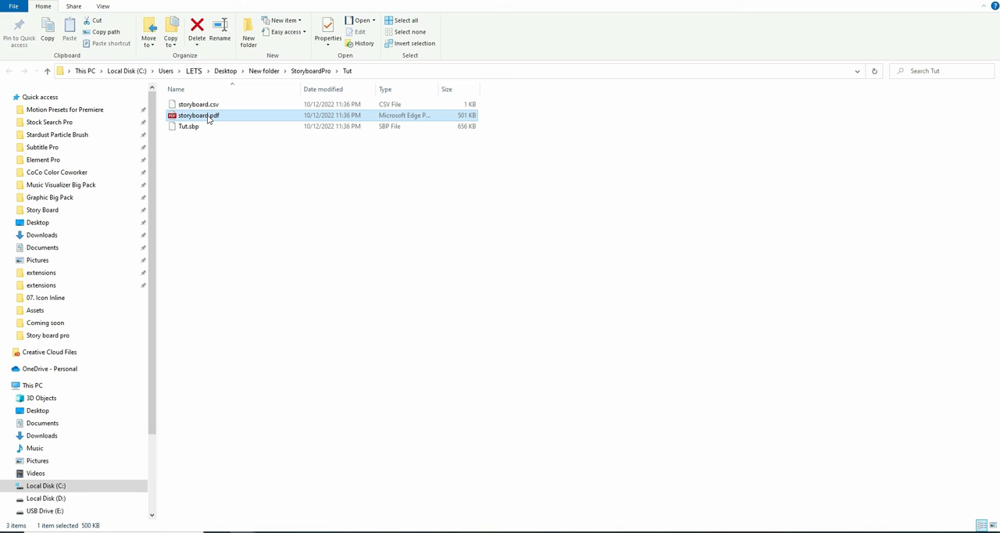
- Review the exported storyboard.pdf from the Tut folder, then return to Premiere Pro
double_click(196, 116)
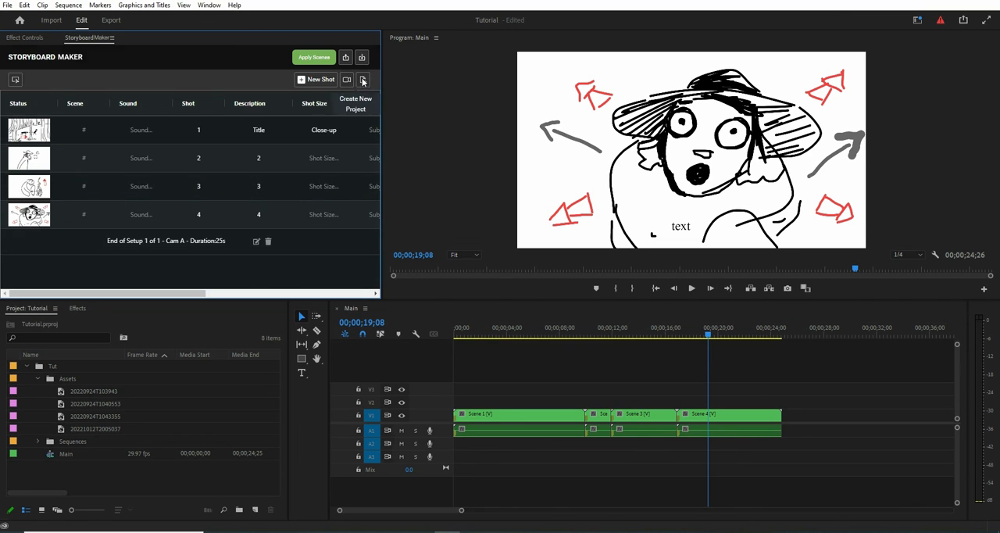
- Create a new empty storyboard project, confirming the discard warning
click(362, 78)
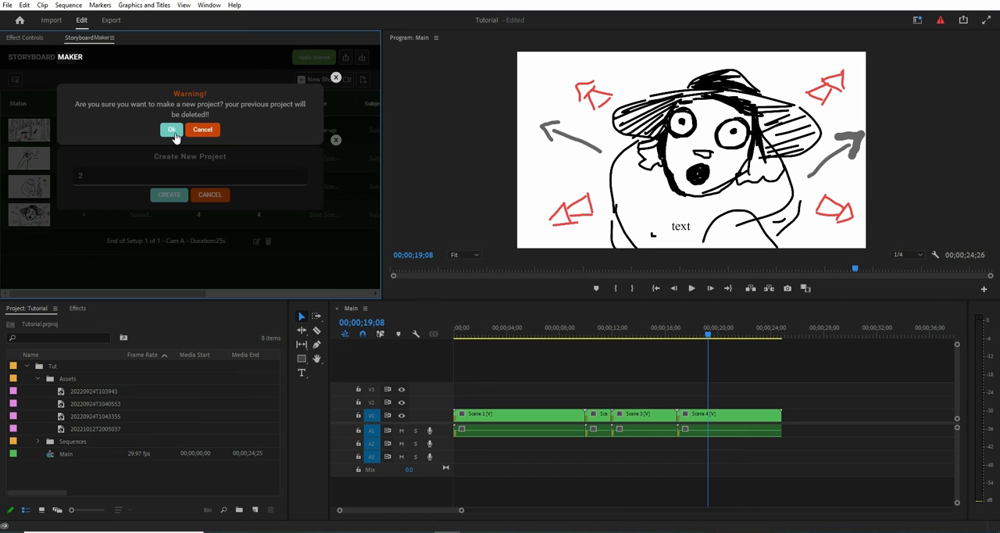
click(172, 128)
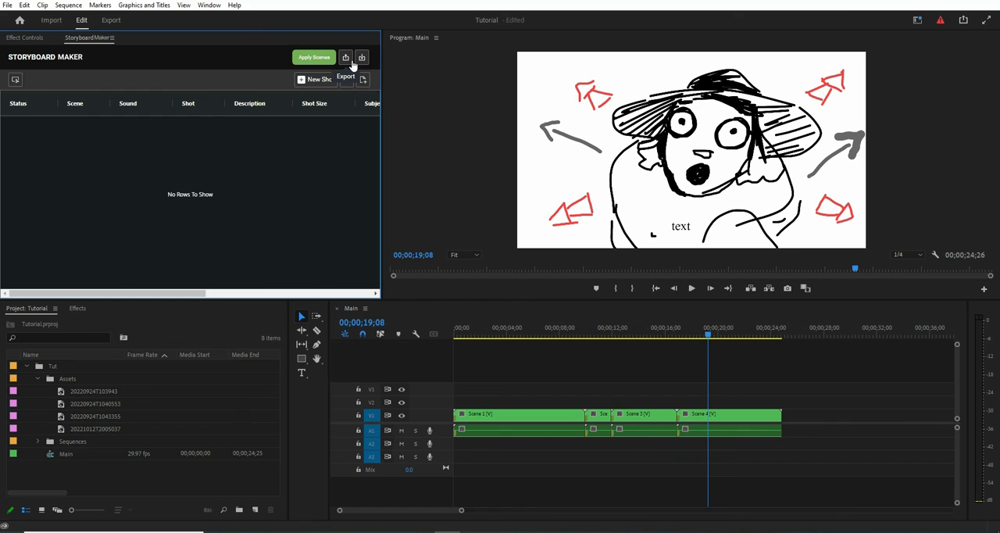
- Import Tut.sbp from the Tut folder, restoring the four shots and Cam A 25-second setup
click(345, 56)
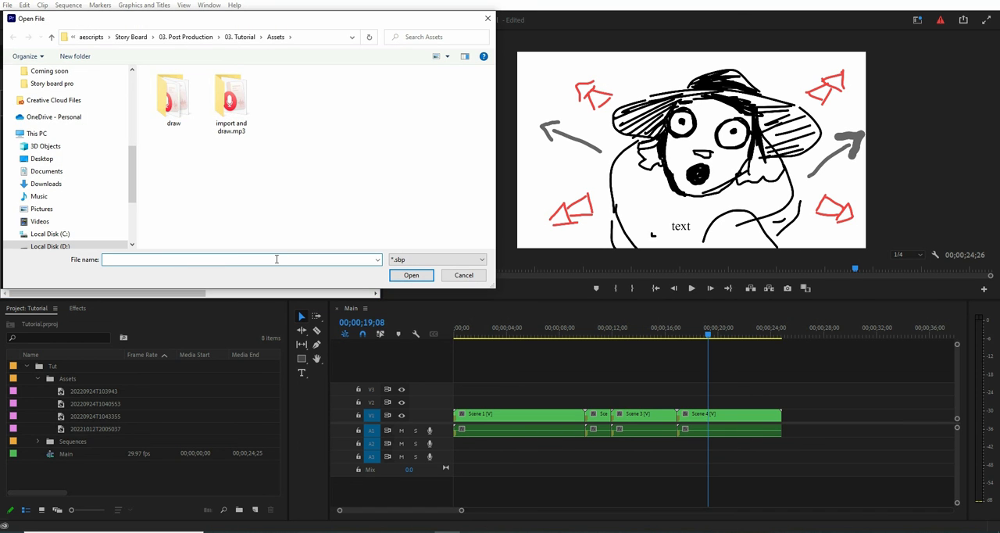
click(169, 86)
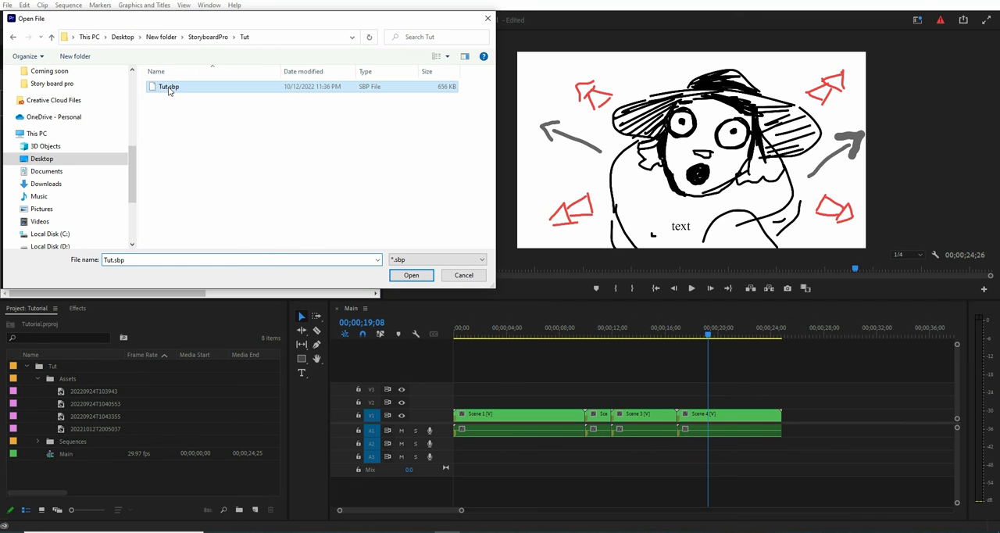
click(410, 275)
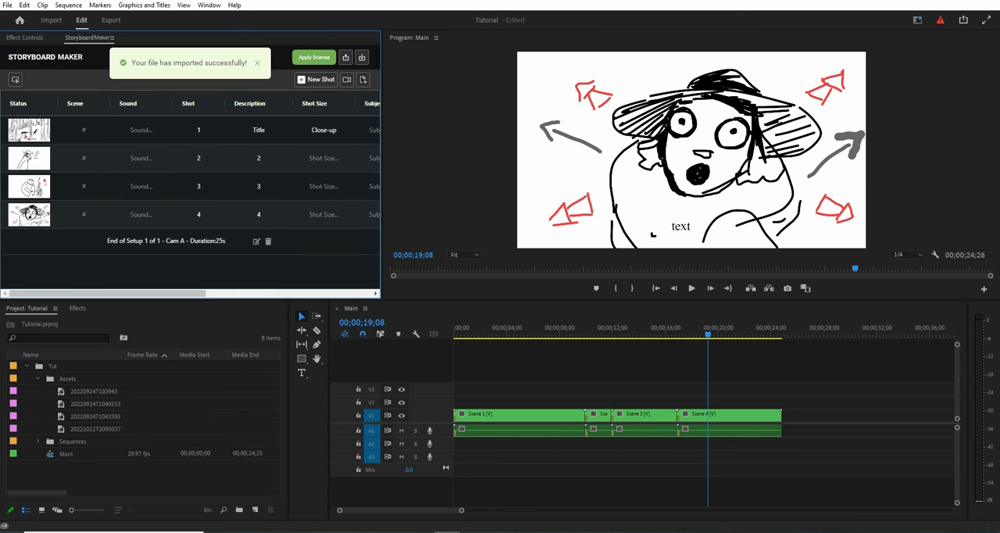
click(256, 63)
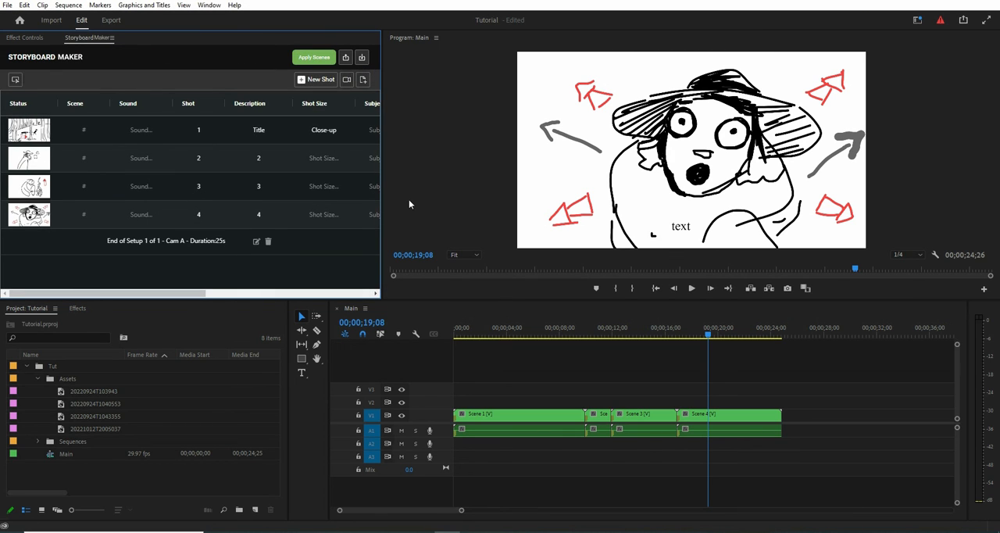